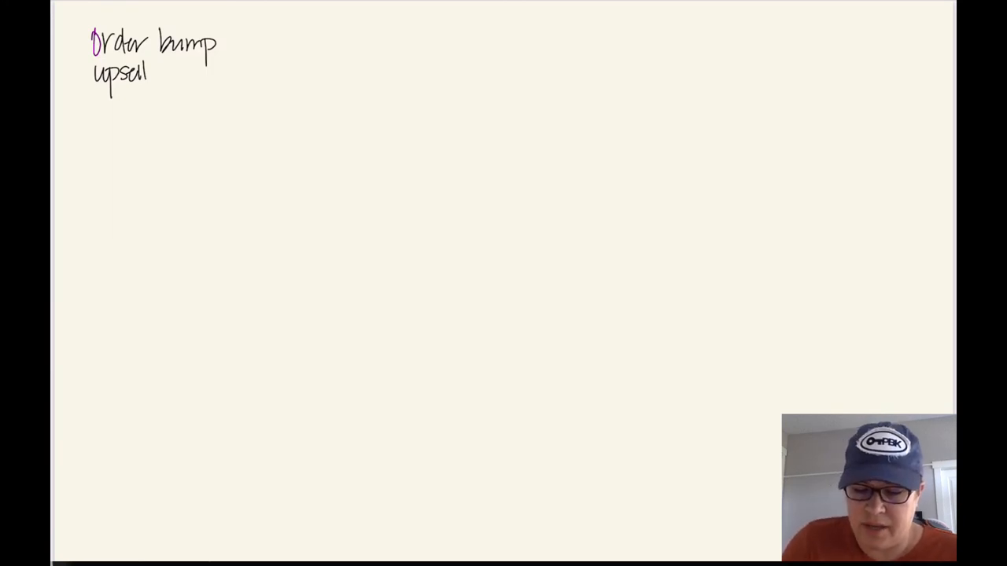
Handwrite 'Order bump', 'upsell', 'NP2NYC', an NP column with 'cold' and 'read magnets', and 'NYC'
{"action": "type", "text": "NP2"}
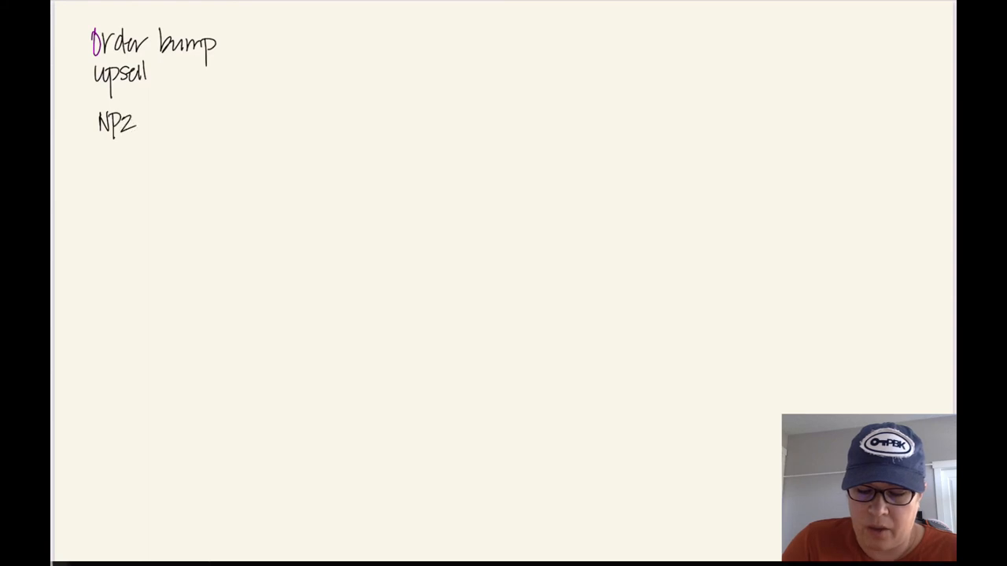
{"action": "type", "text": "NYC"}
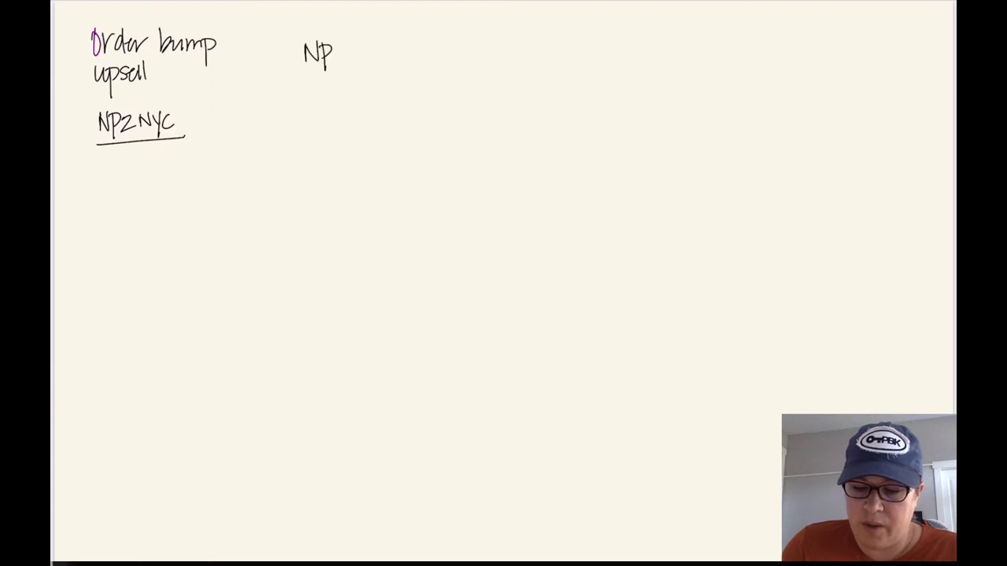
{"action": "type", "text": "col"}
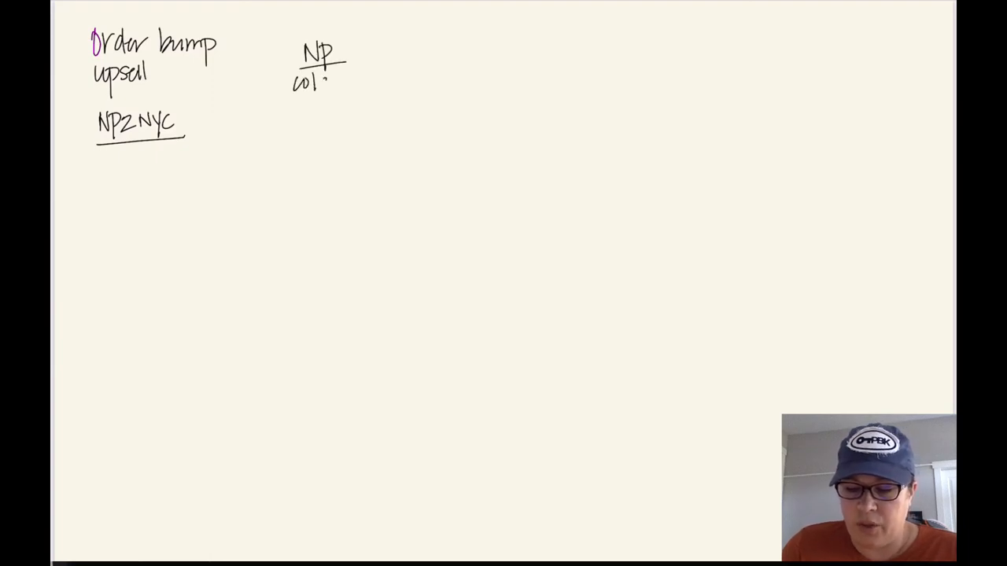
{"action": "type", "text": "cold"}
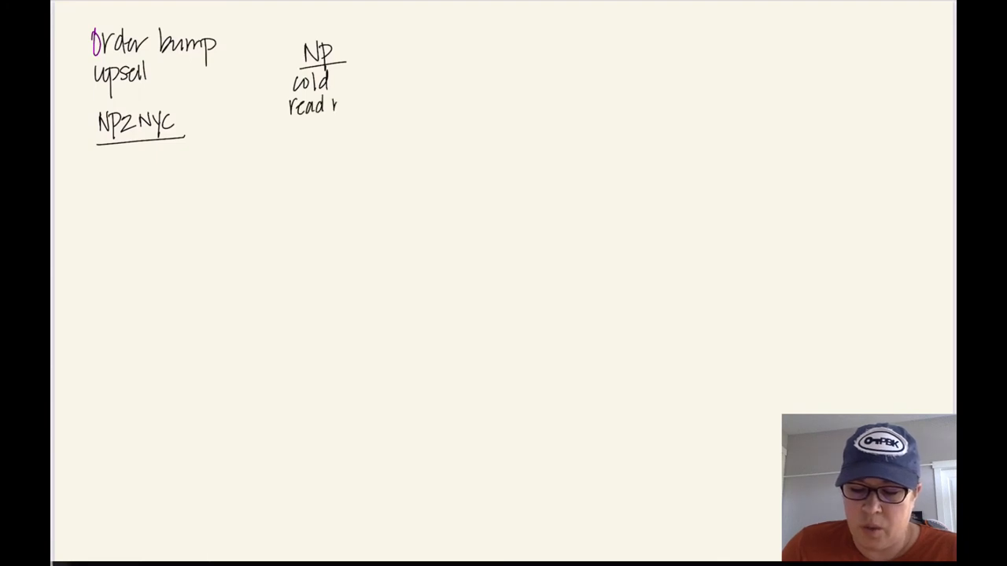
{"action": "type", "text": "magne"}
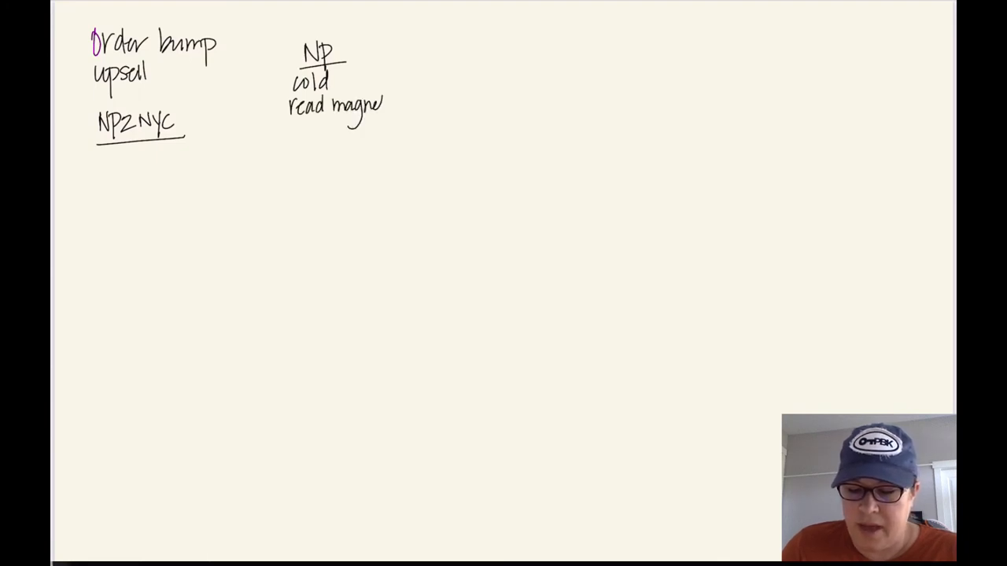
{"action": "type", "text": "ts"}
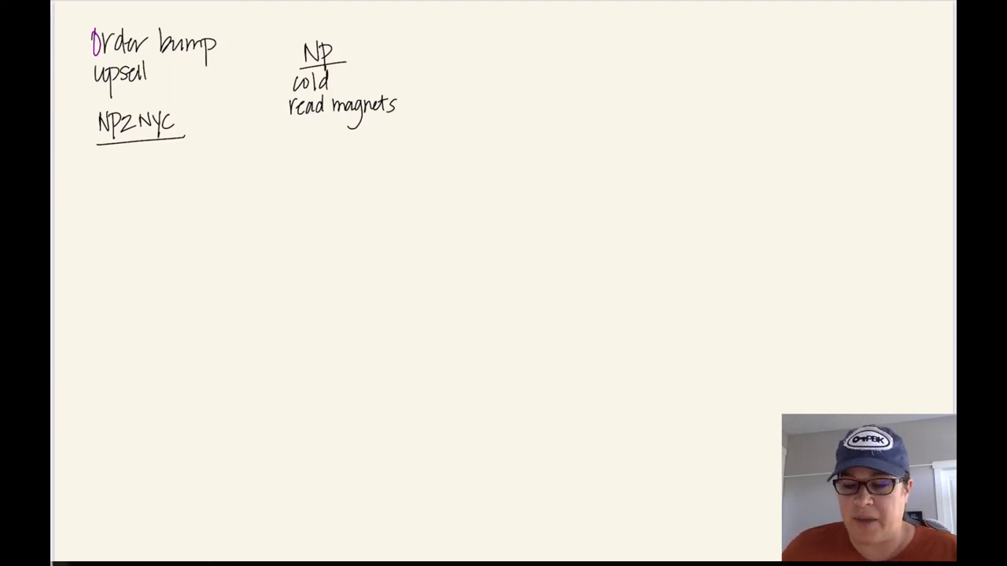
{"action": "type", "text": "NYC"}
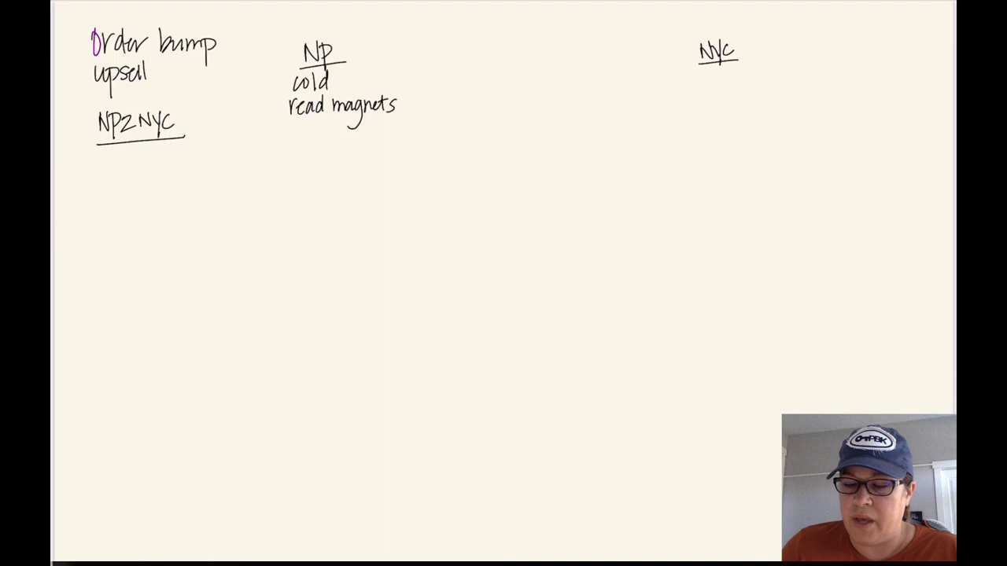
Sketch the funnel line with 'LM lead magnet', '1st Intro', '2nd NYC $$' and '$59 course'
{"action": "type", "text": "$$"}
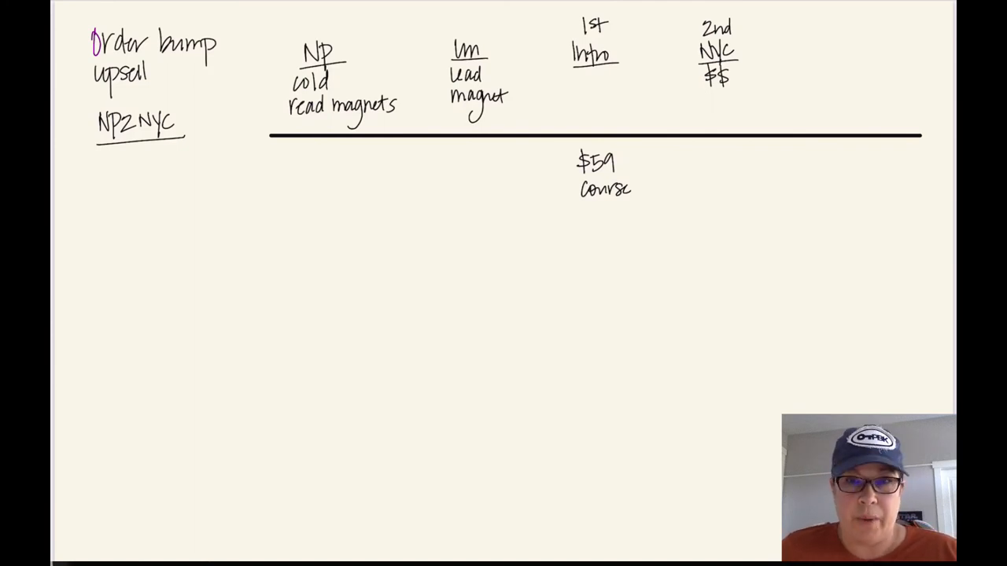
{"action": "type", "text": "orderbump"}
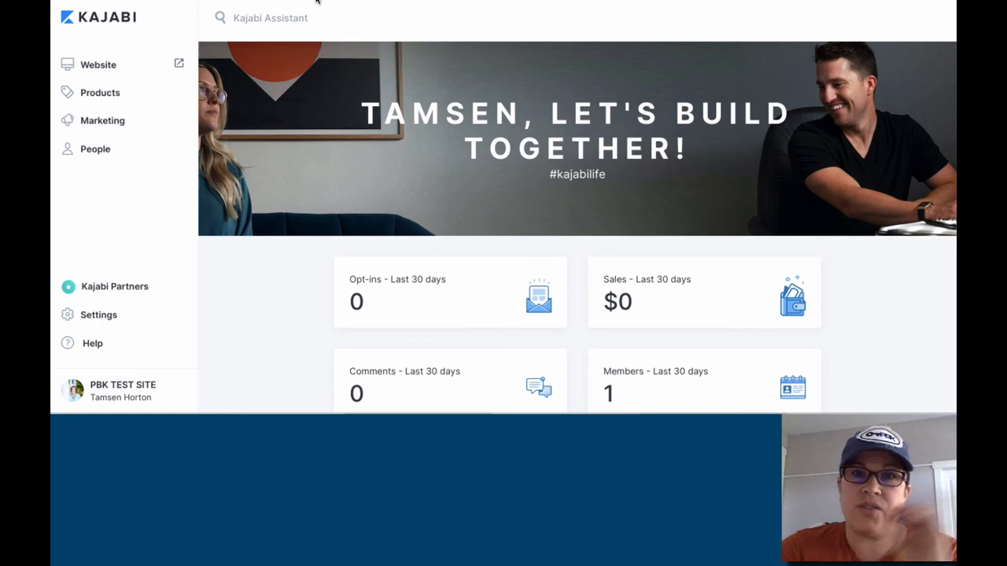
{"action": "mouse_move", "coordinate": [98, 65]}
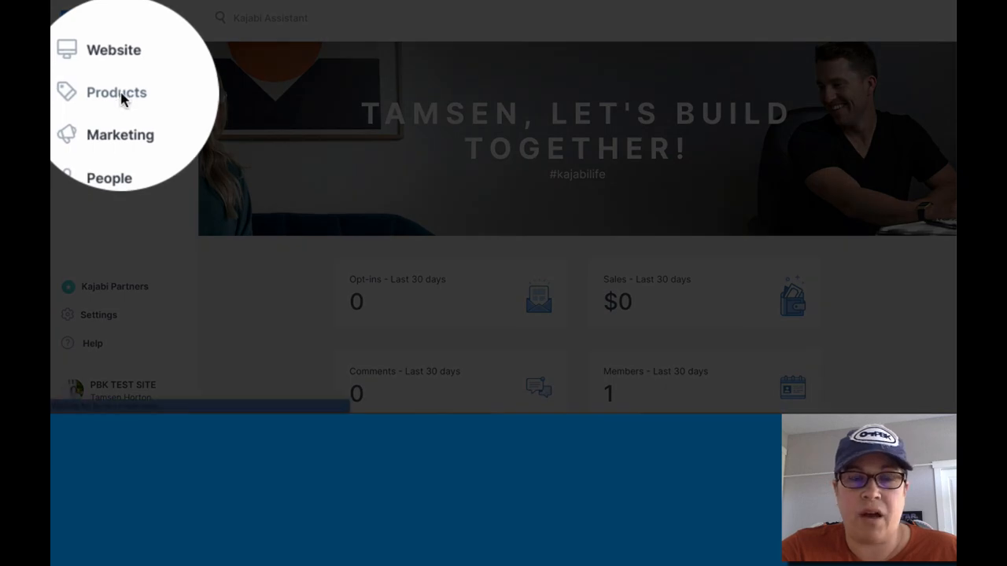
Go from Products to Offers and start a new offer
{"action": "left_click", "coordinate": [115, 92]}
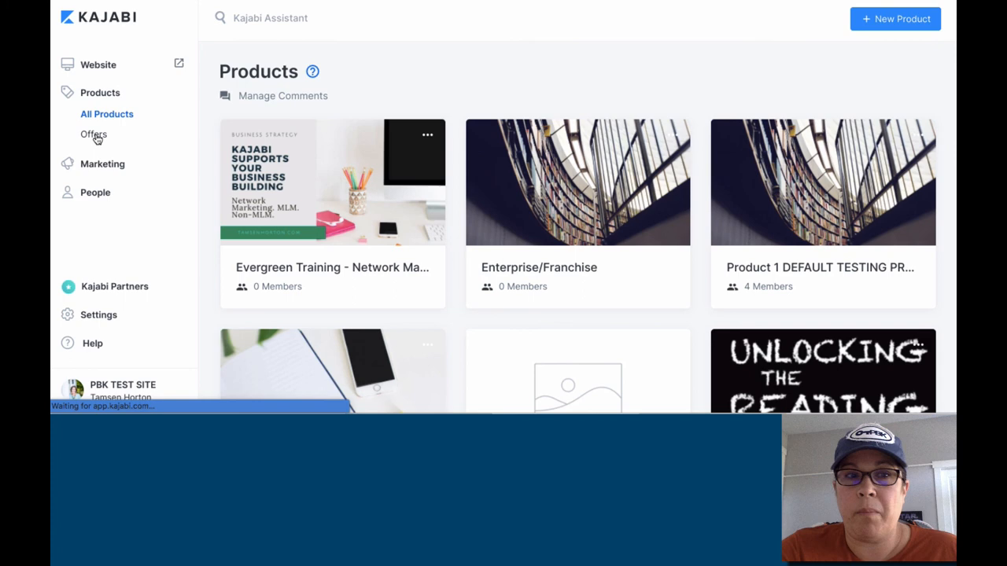
{"action": "left_click", "coordinate": [94, 133]}
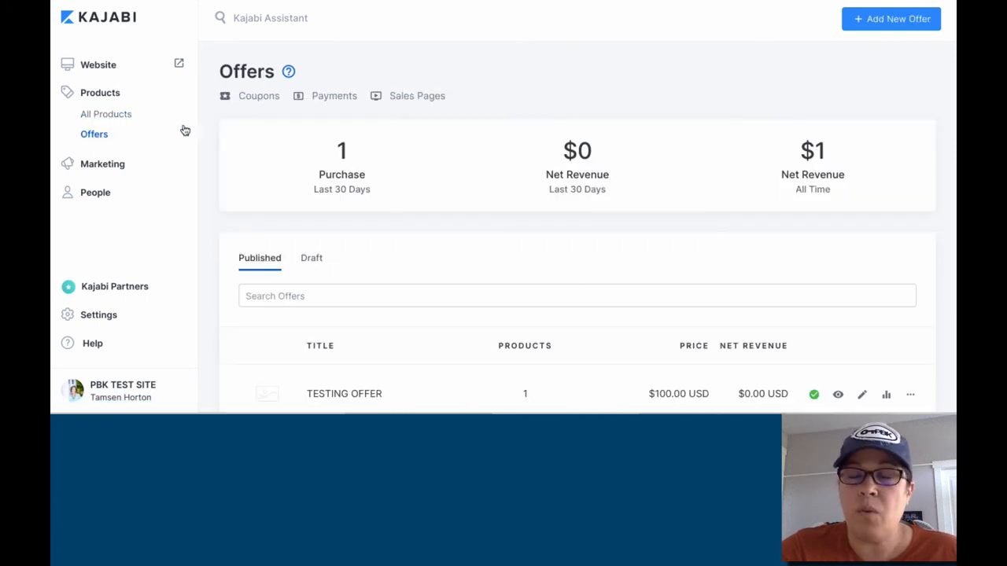
{"action": "left_click", "coordinate": [891, 19]}
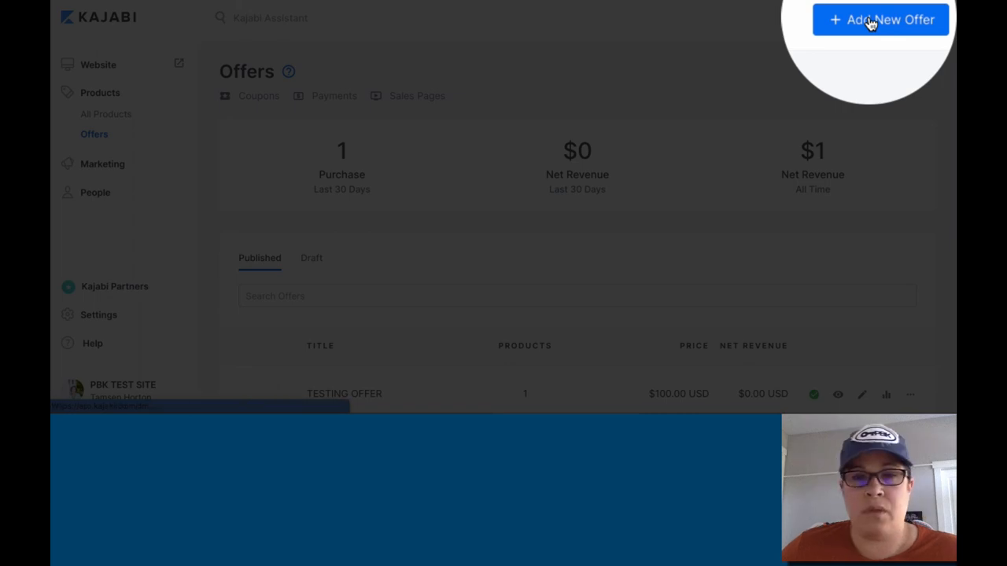
{"action": "left_click", "coordinate": [880, 20]}
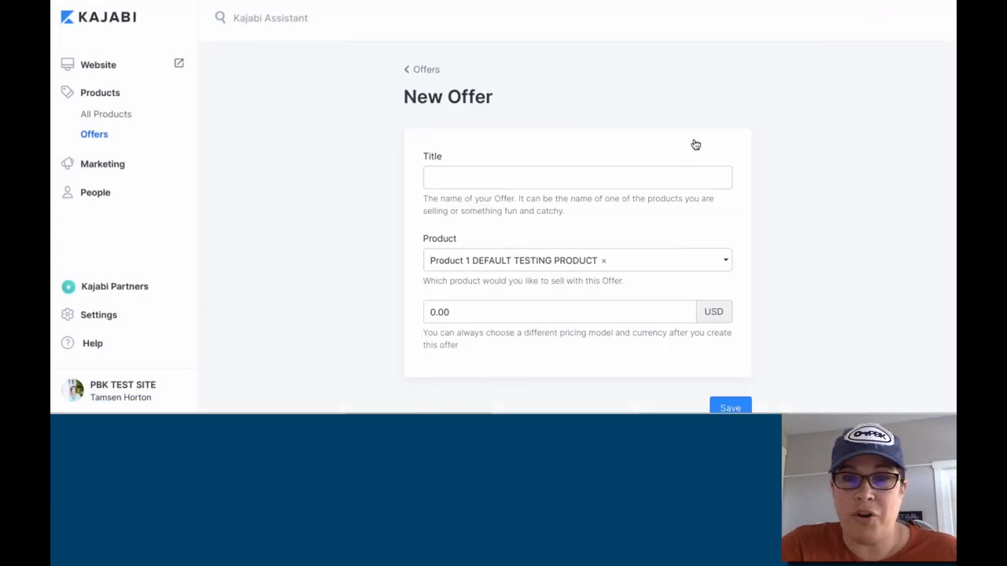
Save offer 'Testing Order Bump & Upsell' for the default testing product at 59.00
{"action": "left_click", "coordinate": [576, 177]}
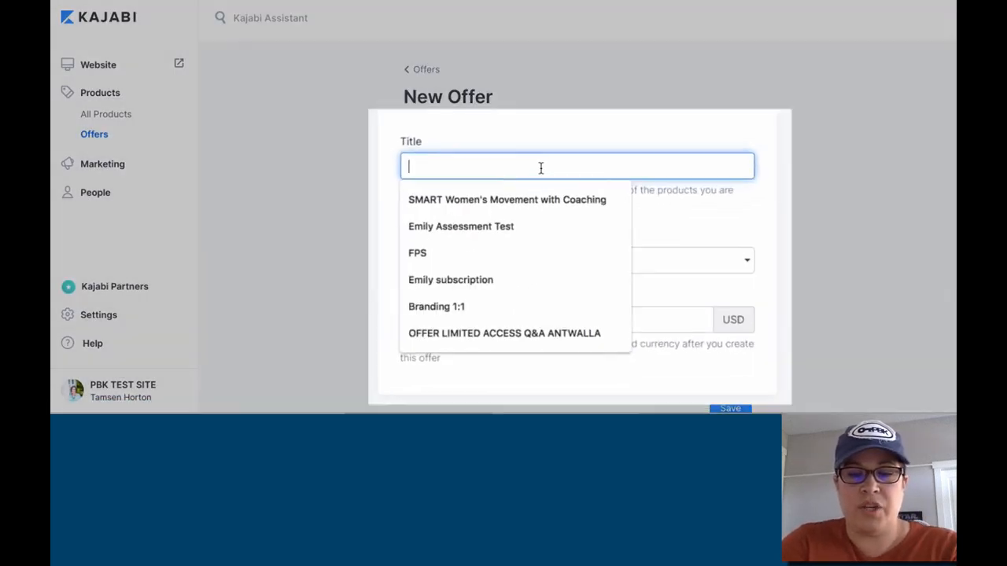
{"action": "type", "text": "Testing Order B"}
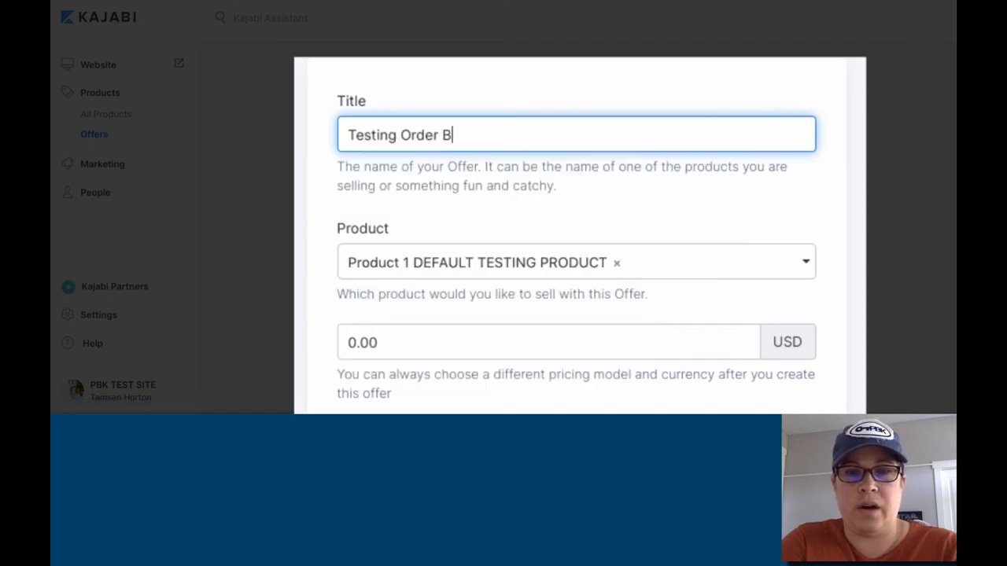
{"action": "type", "text": "ump & U"}
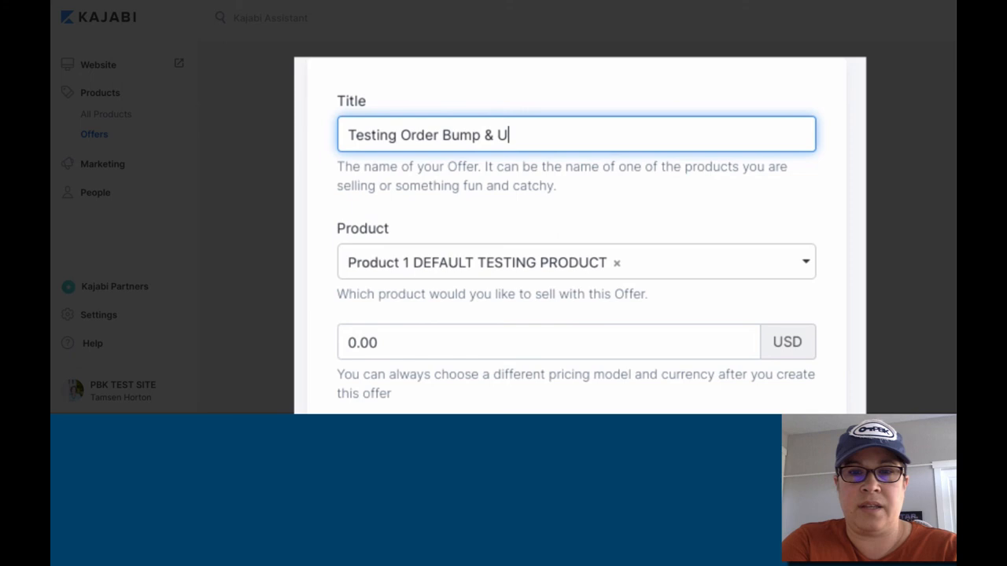
{"action": "type", "text": "psell"}
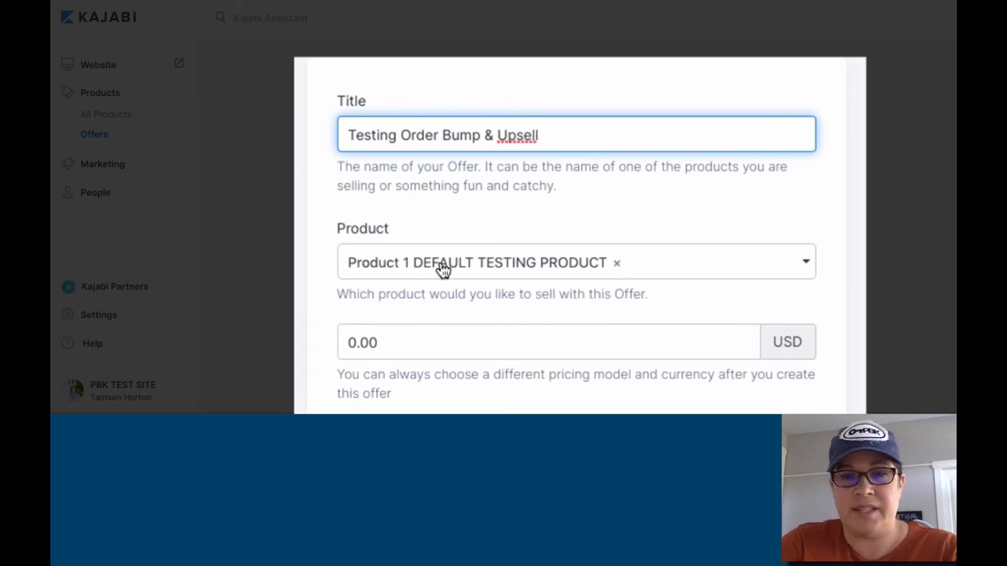
{"action": "left_click", "coordinate": [548, 341]}
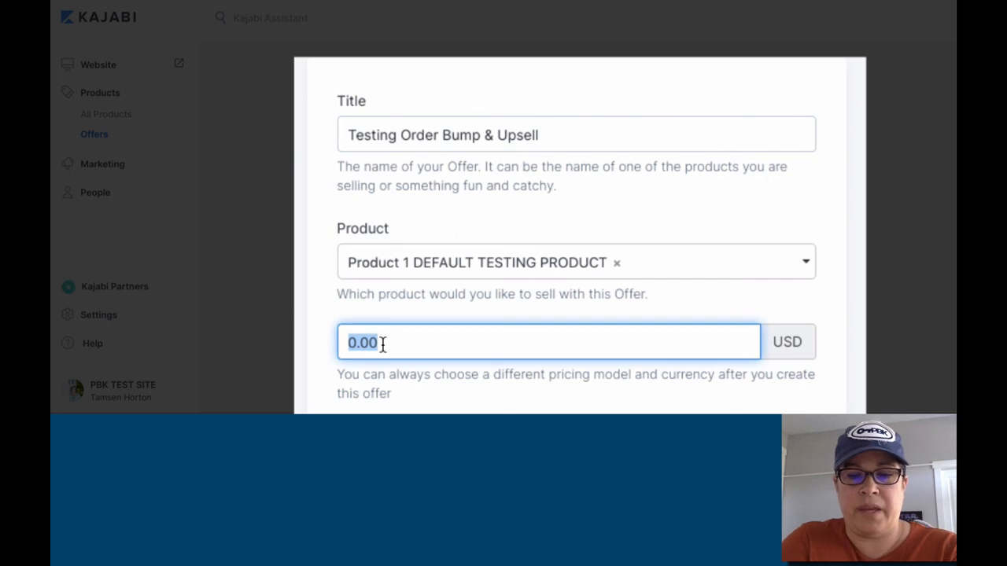
{"action": "type", "text": "59.00"}
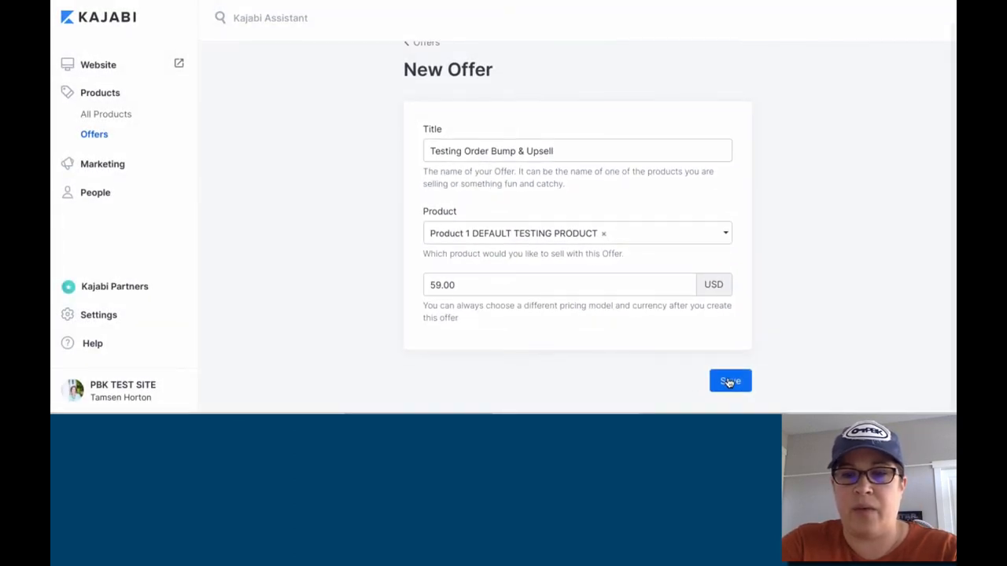
{"action": "left_click", "coordinate": [722, 381]}
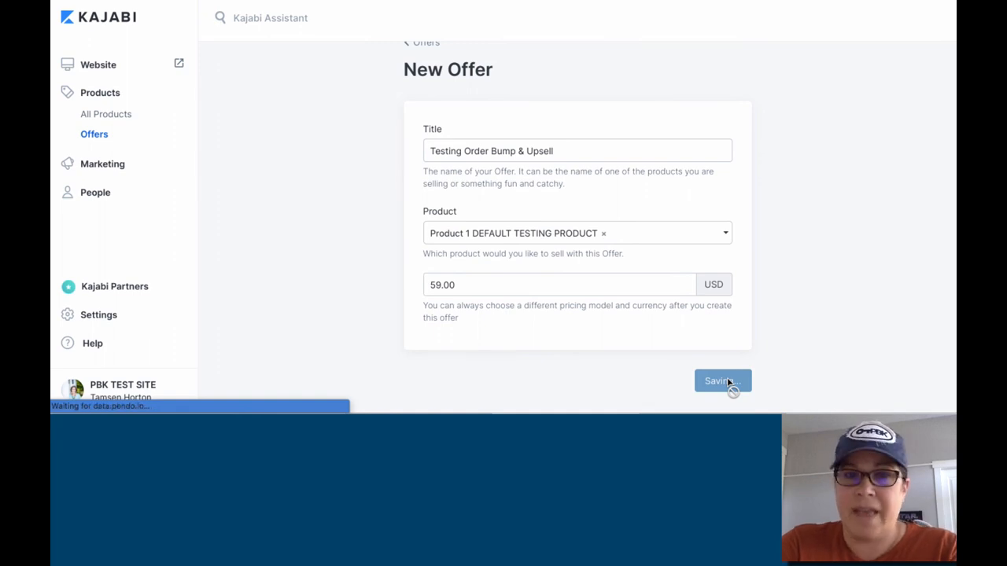
{"action": "left_click", "coordinate": [721, 381]}
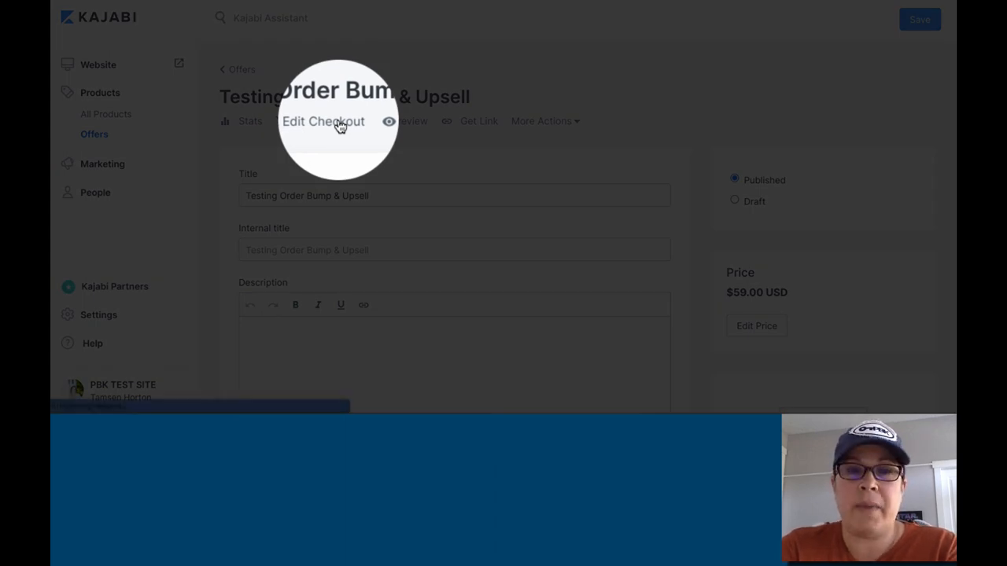
Set the checkout's Service Agreement to use custom agreement text
{"action": "left_click", "coordinate": [322, 122]}
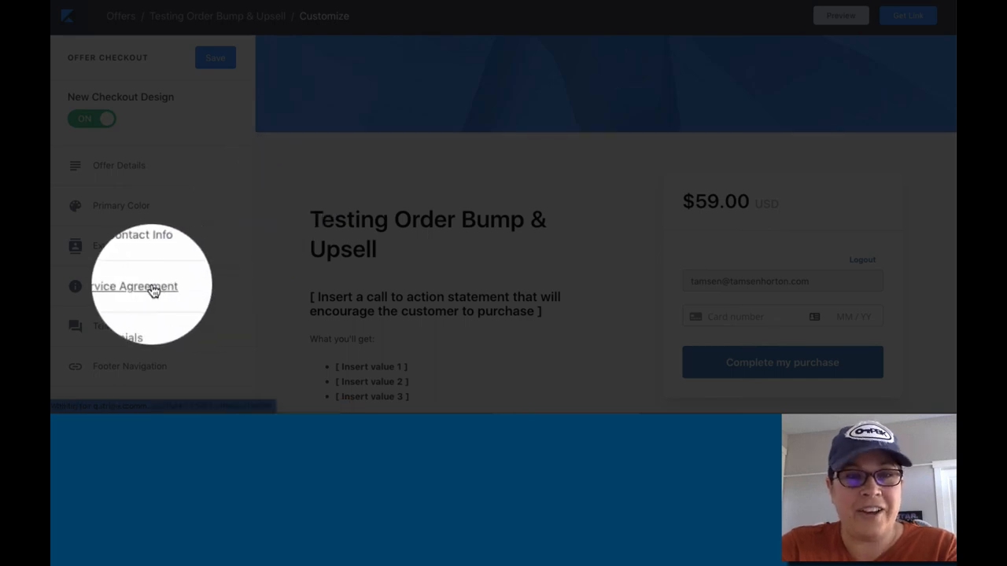
{"action": "left_click", "coordinate": [134, 286]}
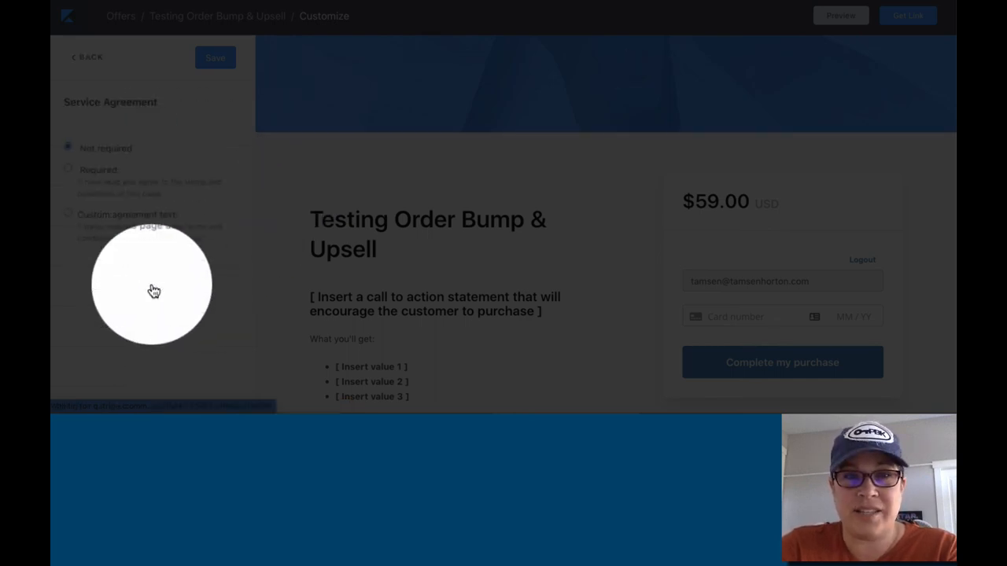
{"action": "left_click", "coordinate": [68, 214]}
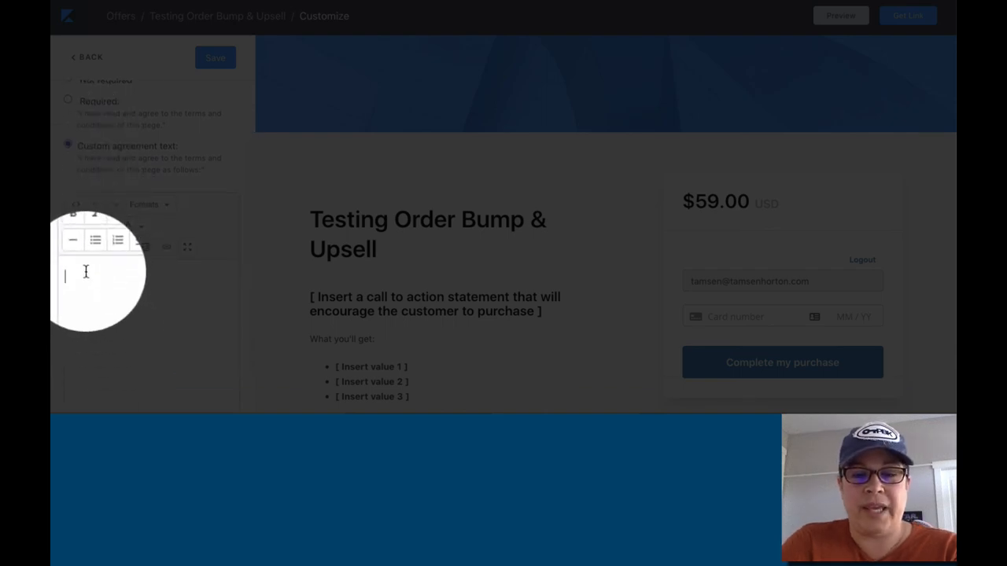
Enter the terms 'When you purchase, you agree to these terms.' and save
{"action": "type", "text": "When you a"}
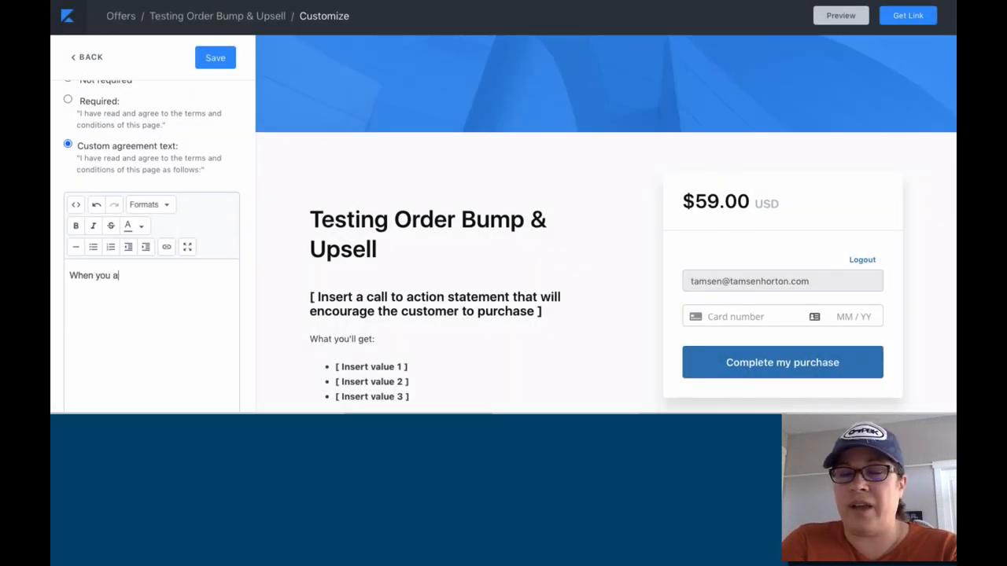
{"action": "type", "text": "gree t"}
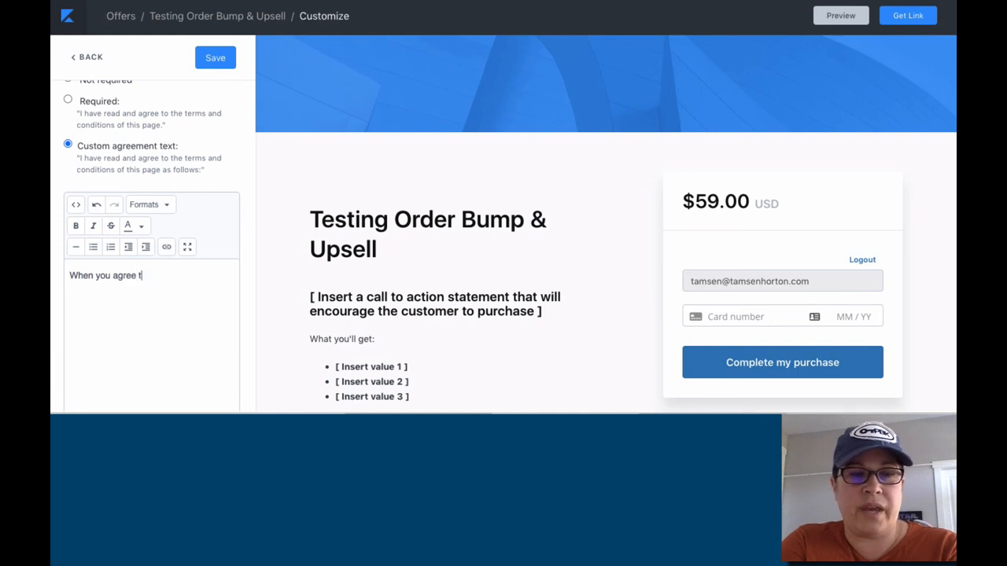
{"action": "key", "text": "backspace"}
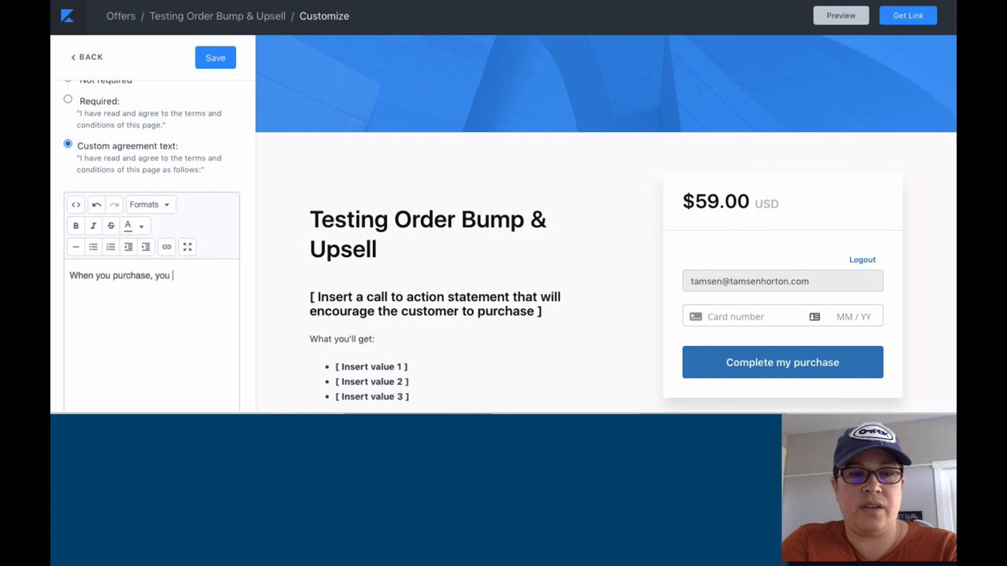
{"action": "type", "text": "agree to these"}
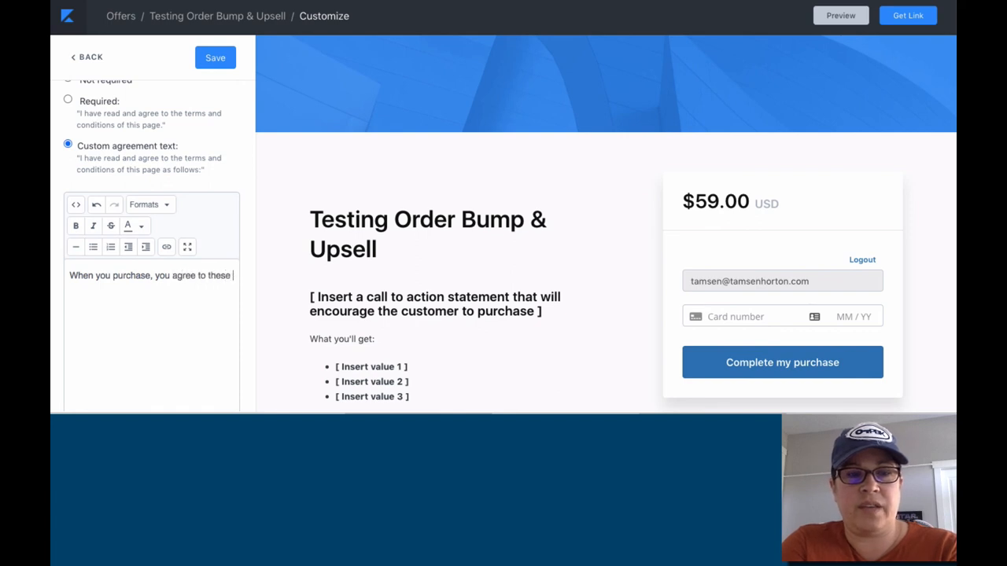
{"action": "type", "text": "terms."}
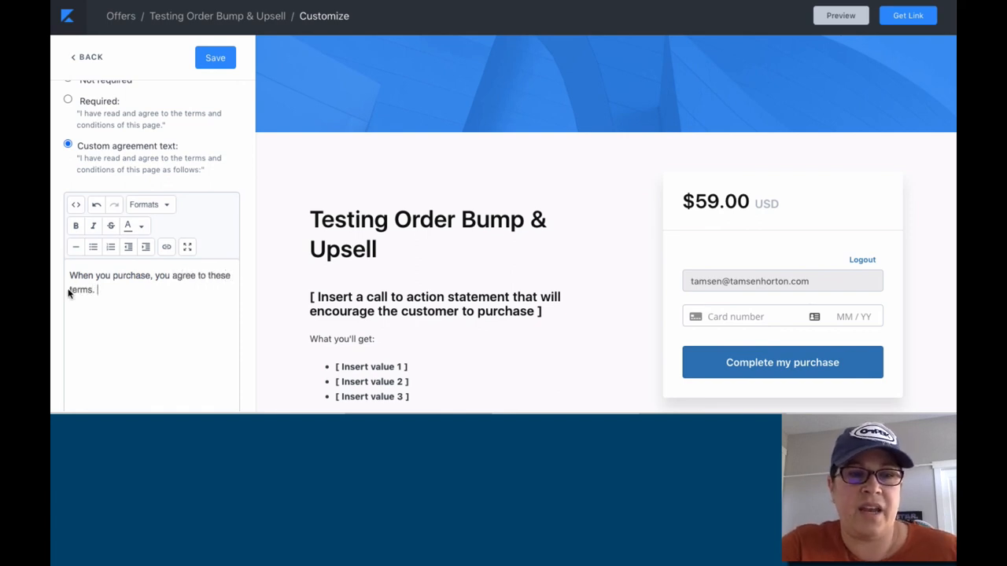
{"action": "double_click", "coordinate": [81, 289]}
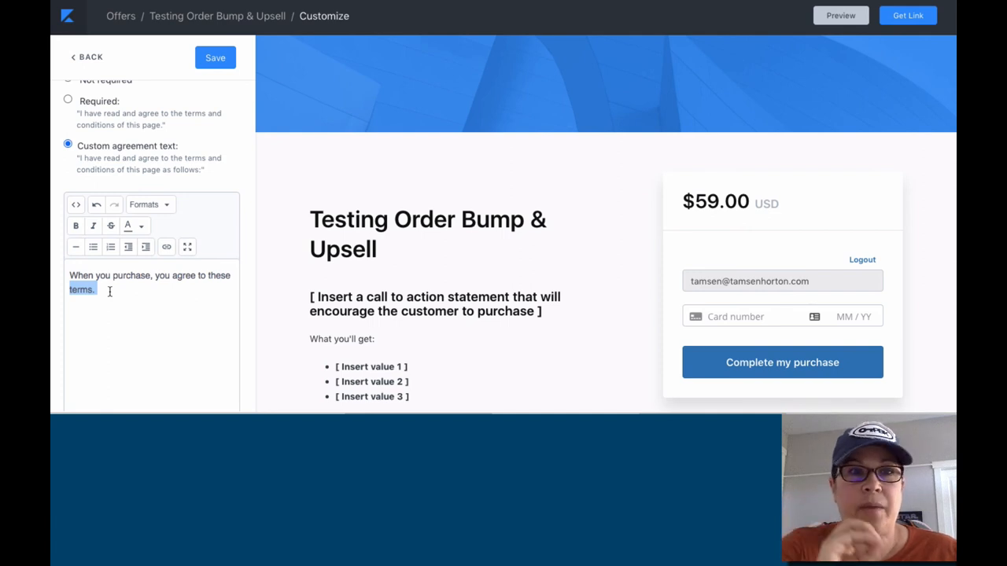
{"action": "left_click", "coordinate": [214, 57]}
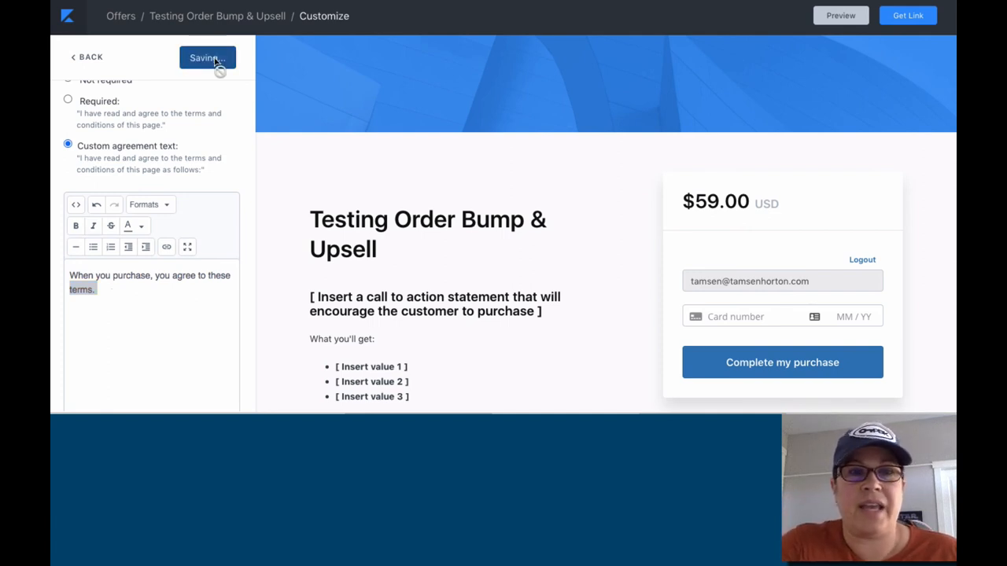
{"action": "left_click", "coordinate": [207, 57]}
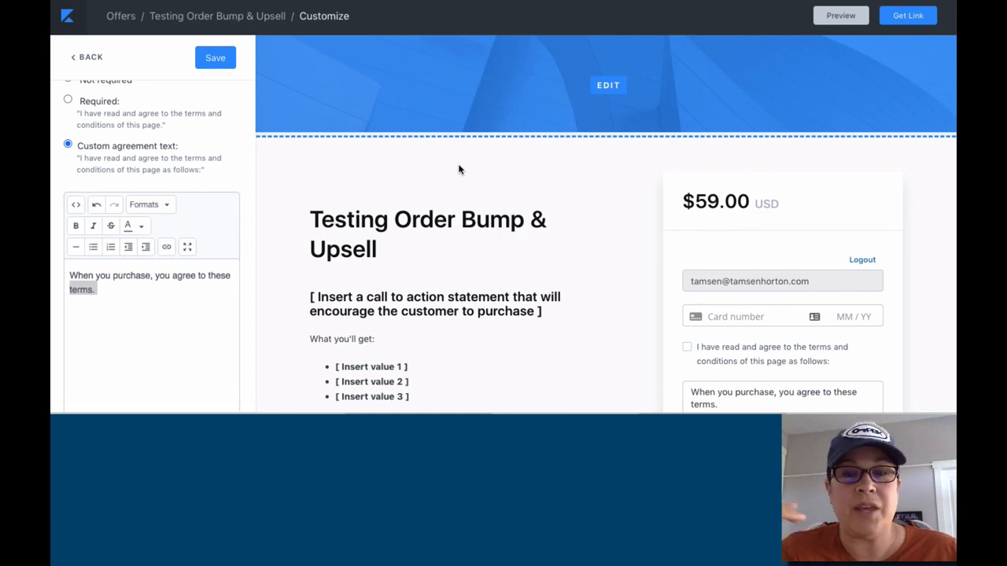
{"action": "scroll", "scroll_direction": "down", "scroll_amount": 3}
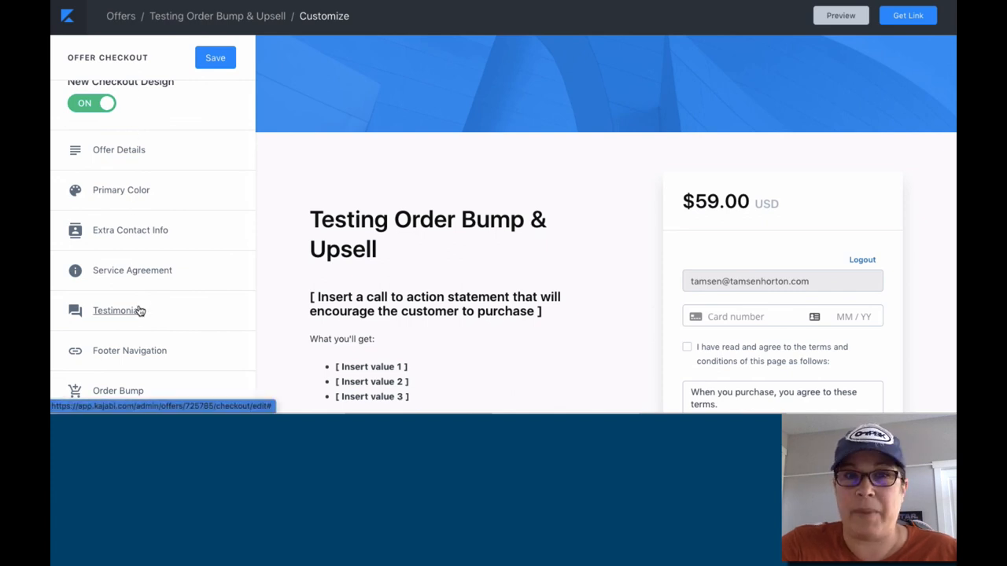
{"action": "mouse_move", "coordinate": [118, 391]}
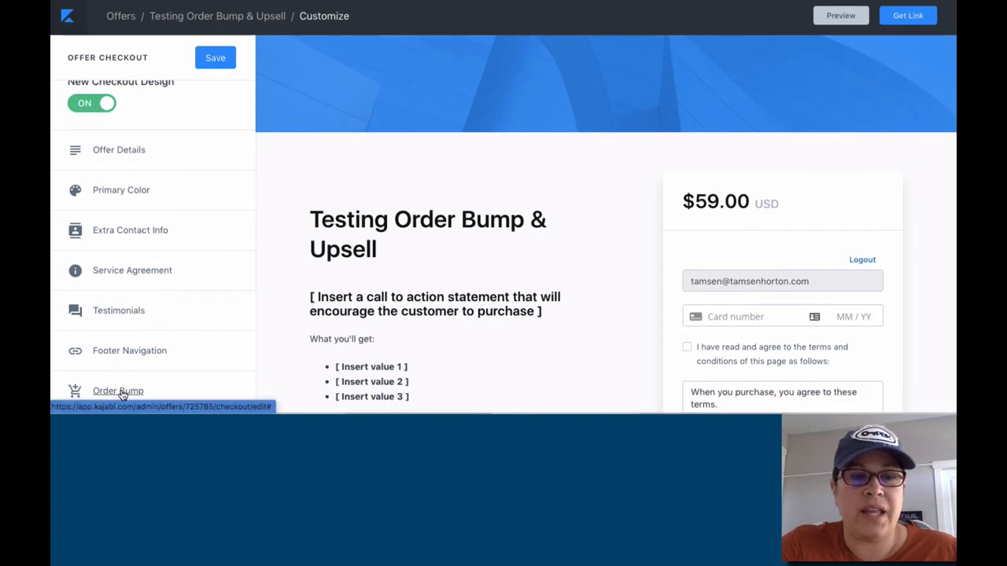
Add an order bump for BRENDA WEBINAR 1/3 described 'PUT IN ADDITIONAL DESCRIPTIVE TEXT.'
{"action": "left_click", "coordinate": [118, 390]}
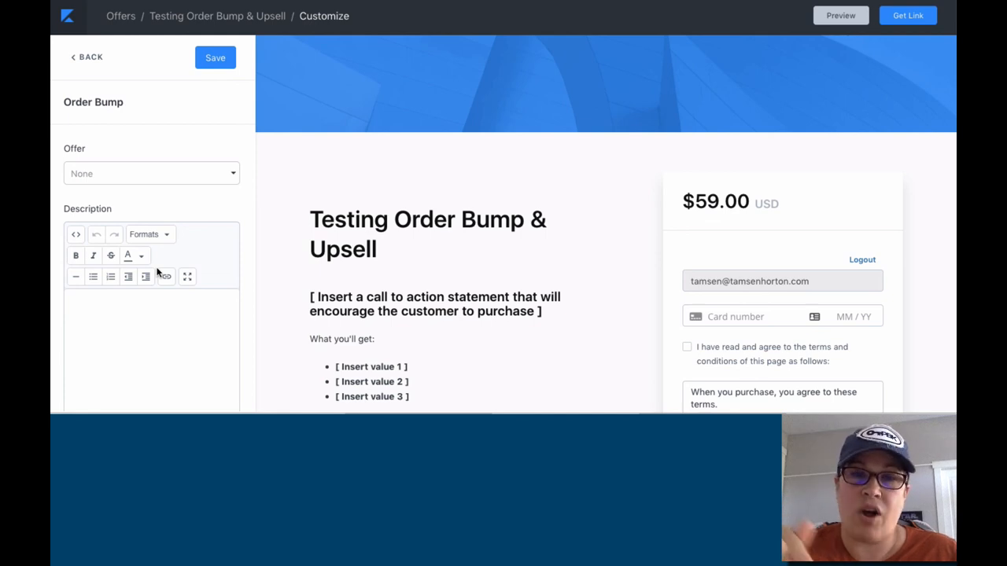
{"action": "left_click", "coordinate": [151, 173]}
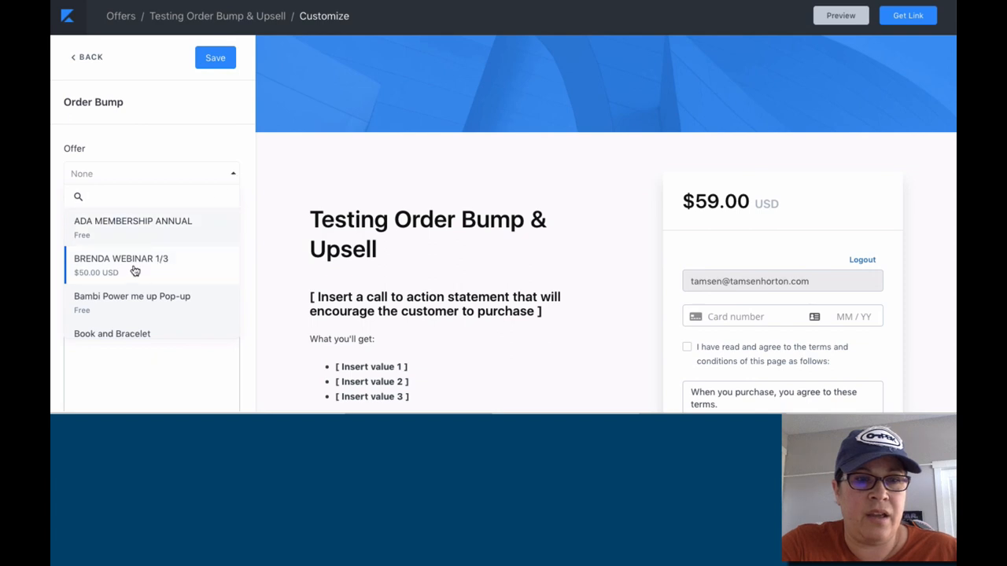
{"action": "left_click", "coordinate": [121, 265]}
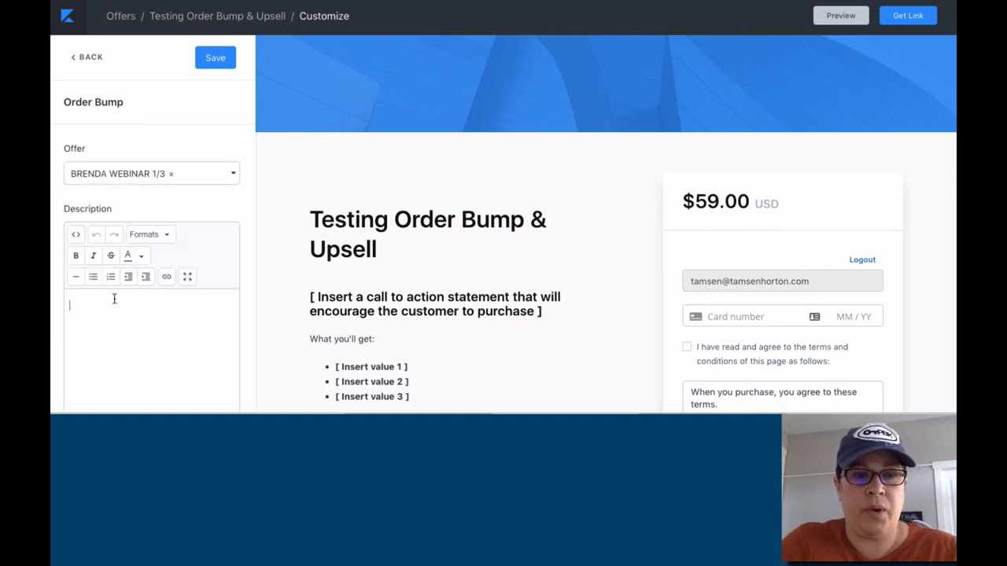
{"action": "type", "text": "PUT IN A"}
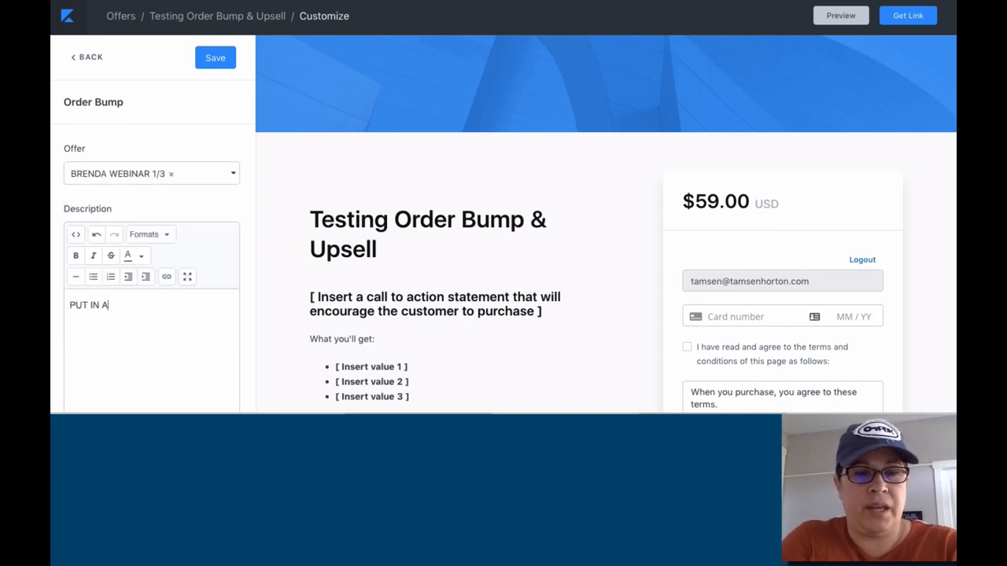
{"action": "type", "text": "DDITIONAL DESCRIPT"}
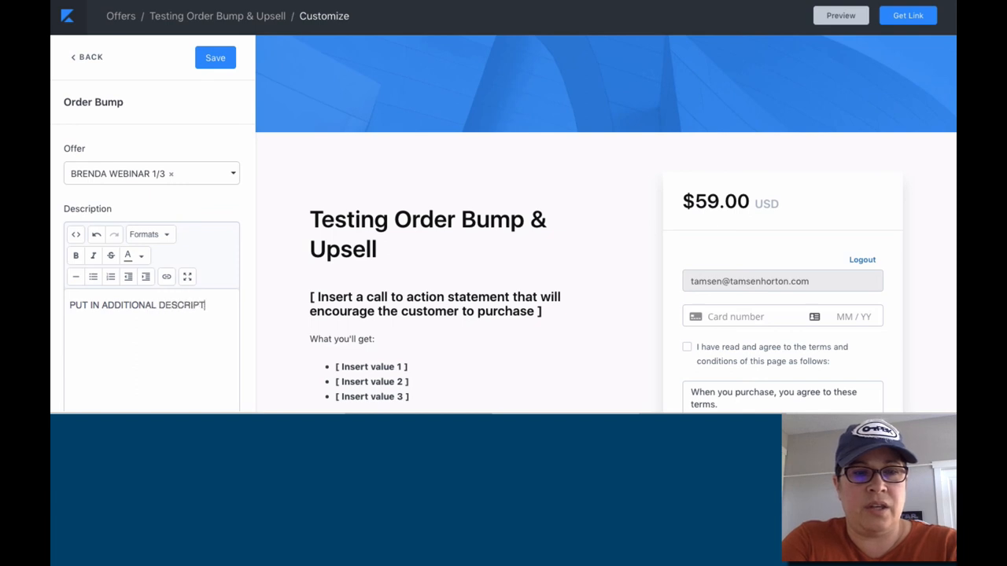
{"action": "type", "text": "IVE TEXT."}
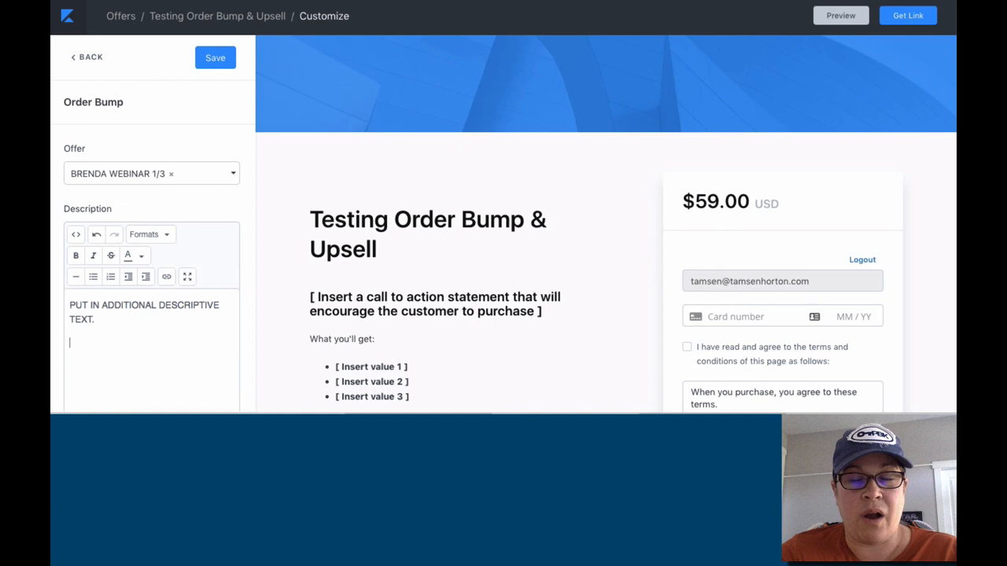
{"action": "mouse_move", "coordinate": [177, 244]}
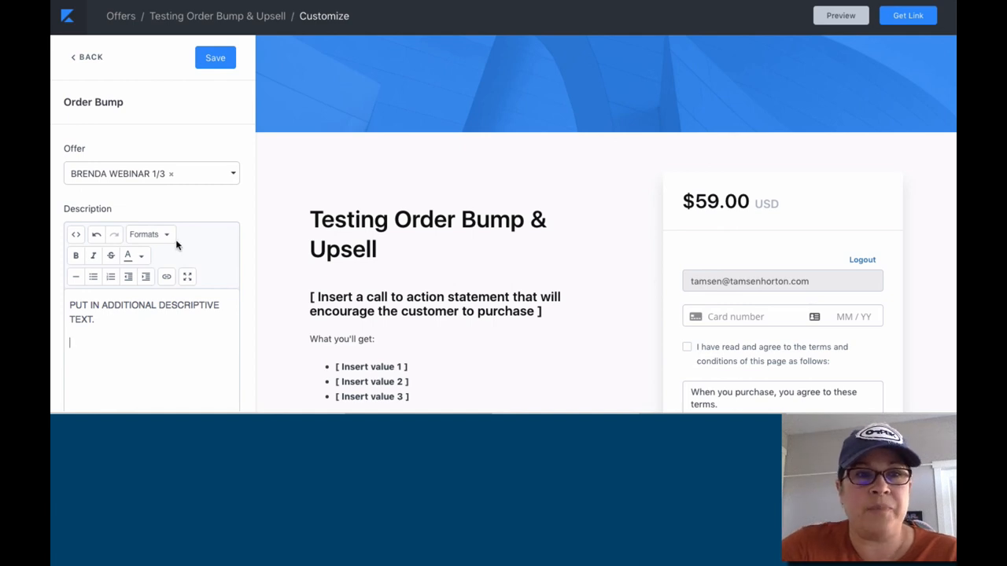
Save the order bump settings and return to the offer's main page
{"action": "left_click", "coordinate": [214, 57]}
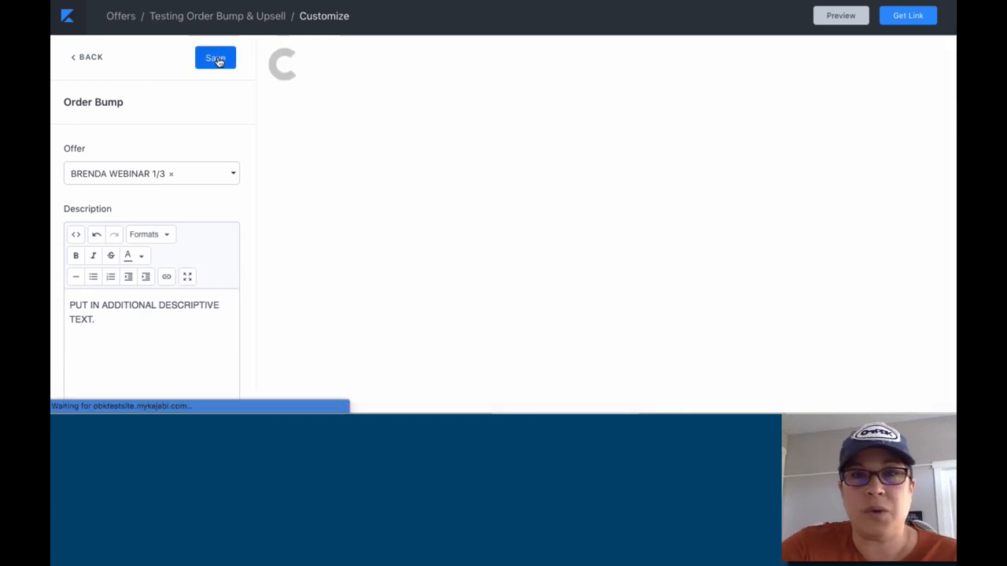
{"action": "left_click", "coordinate": [215, 58]}
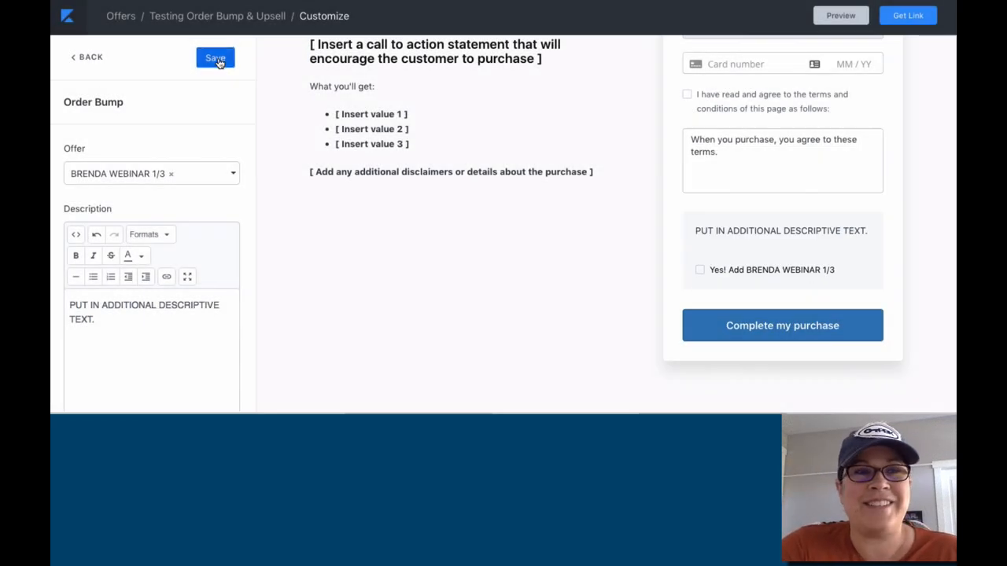
{"action": "left_click", "coordinate": [215, 57]}
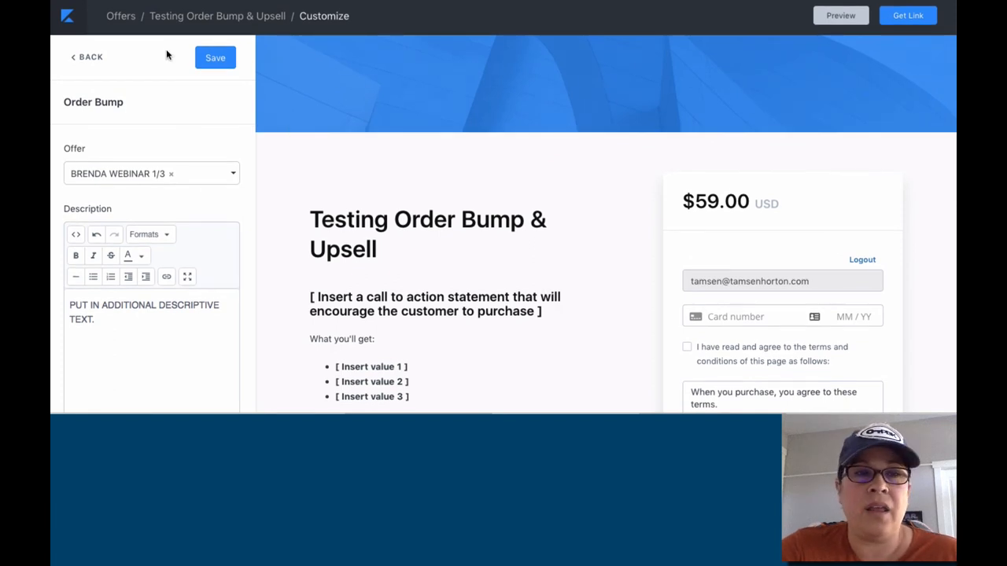
{"action": "left_click", "coordinate": [86, 56]}
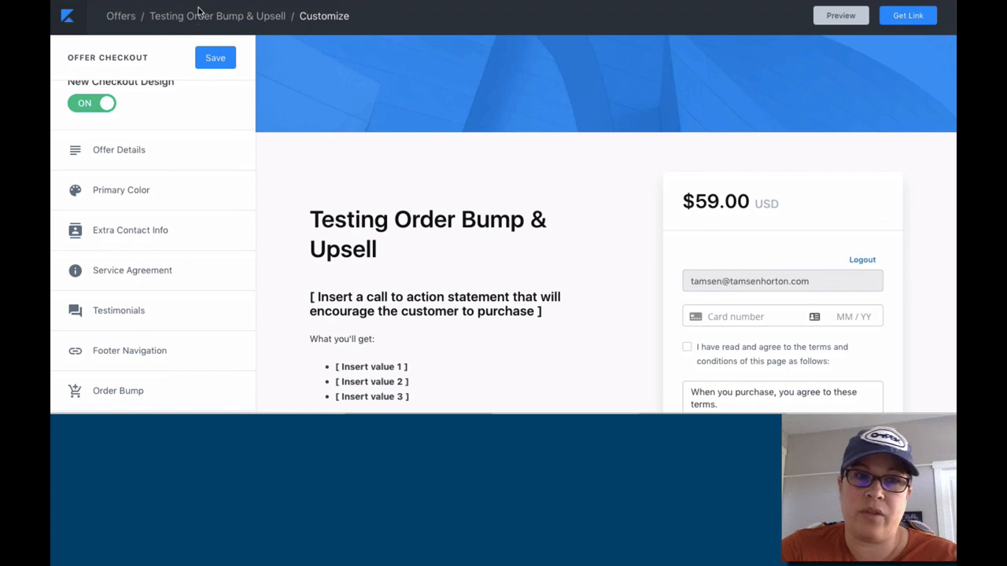
{"action": "left_click", "coordinate": [218, 16]}
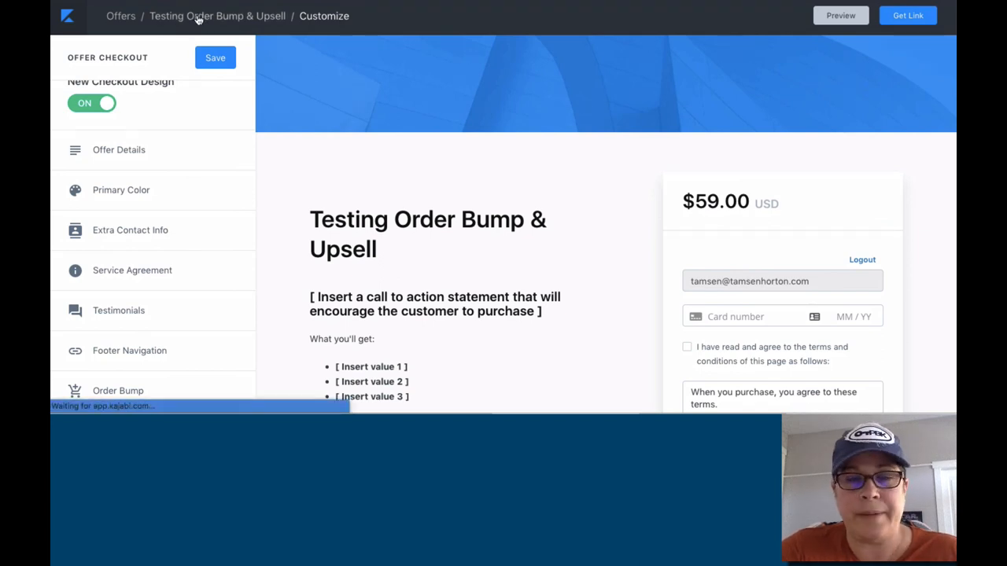
Add Book and Bracelet as the offer's upsell and open its settings
{"action": "left_click", "coordinate": [217, 16]}
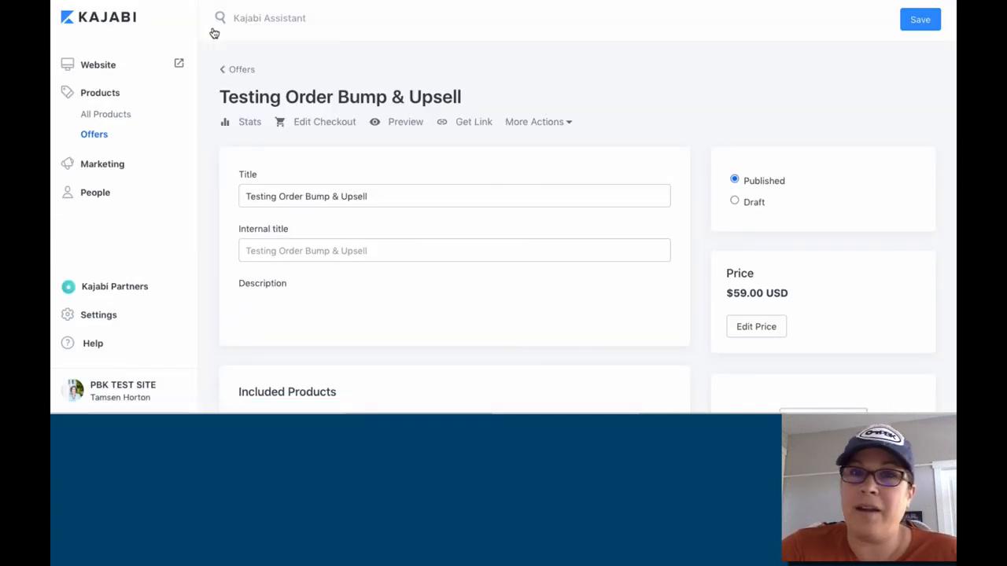
{"action": "scroll", "scroll_direction": "down", "scroll_amount": 3}
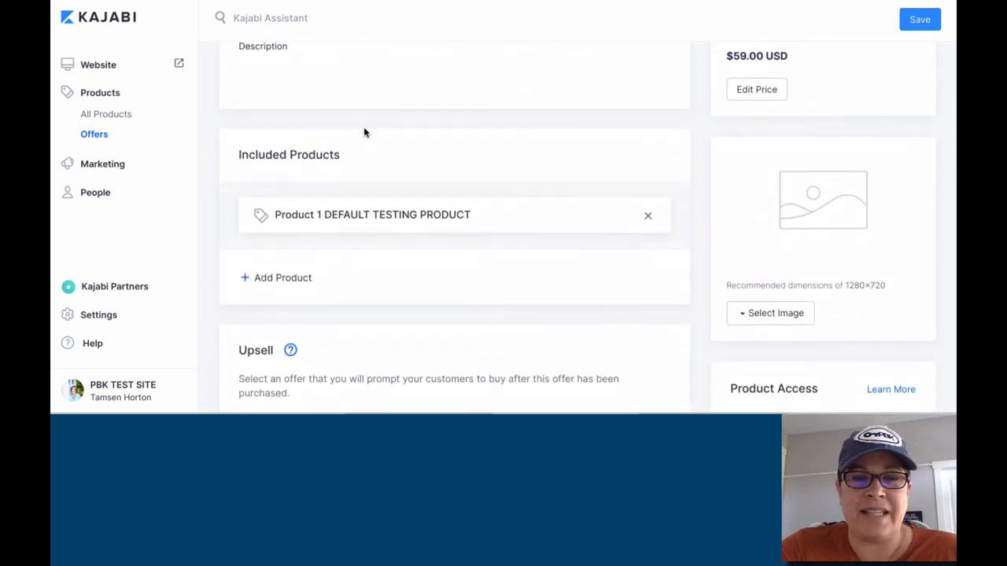
{"action": "scroll", "scroll_direction": "down", "scroll_amount": 3}
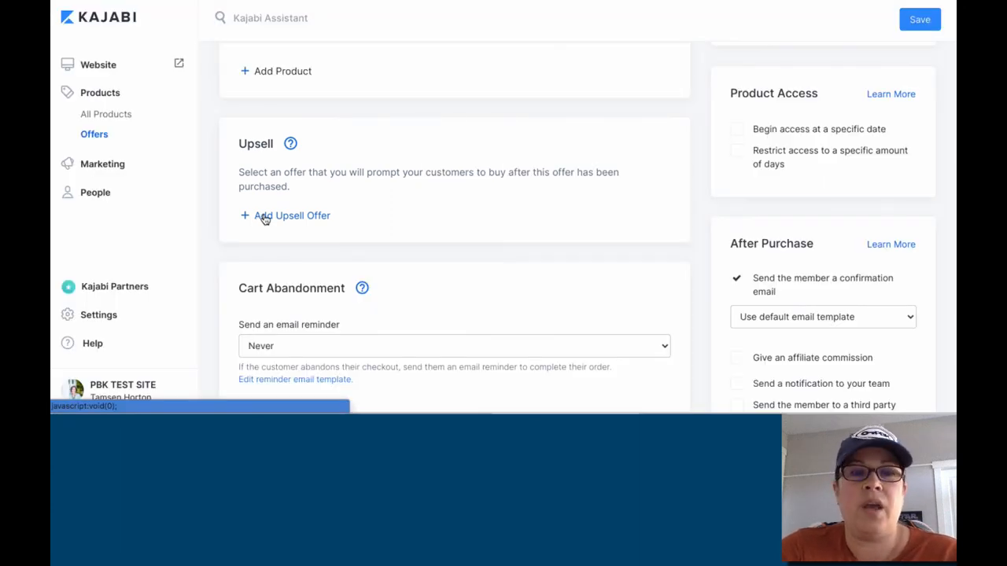
{"action": "left_click", "coordinate": [285, 216]}
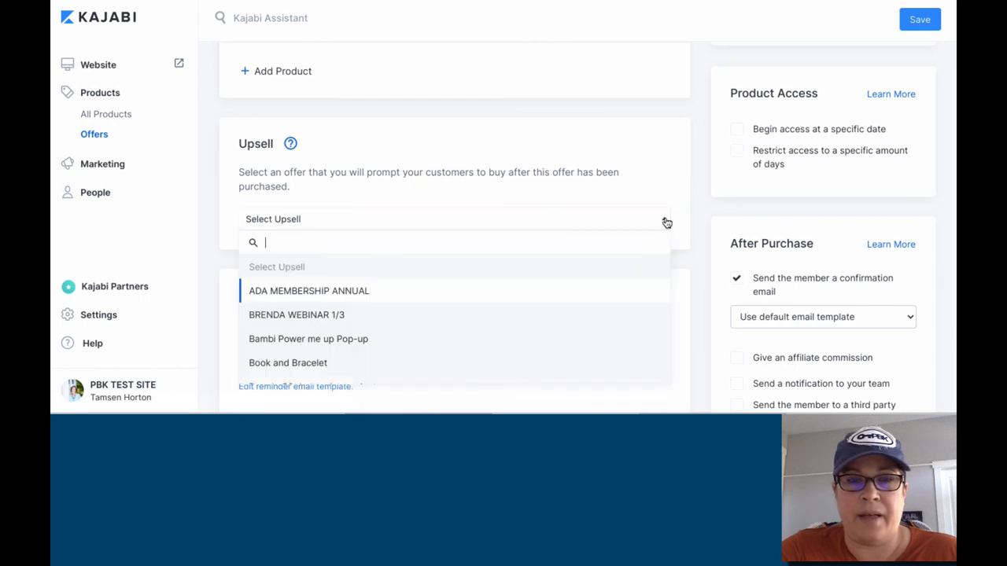
{"action": "scroll", "scroll_direction": "down", "scroll_amount": 3}
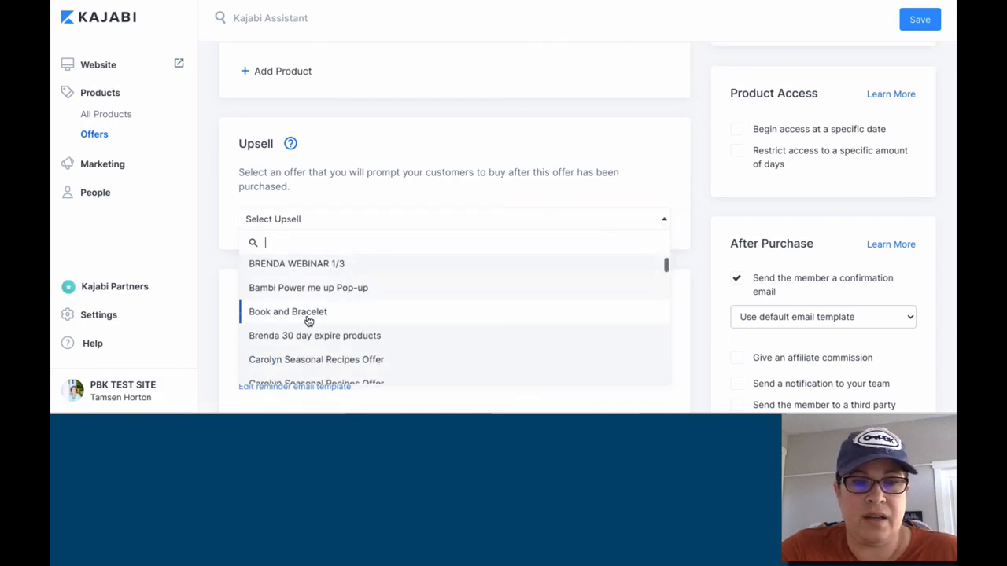
{"action": "left_click", "coordinate": [287, 311]}
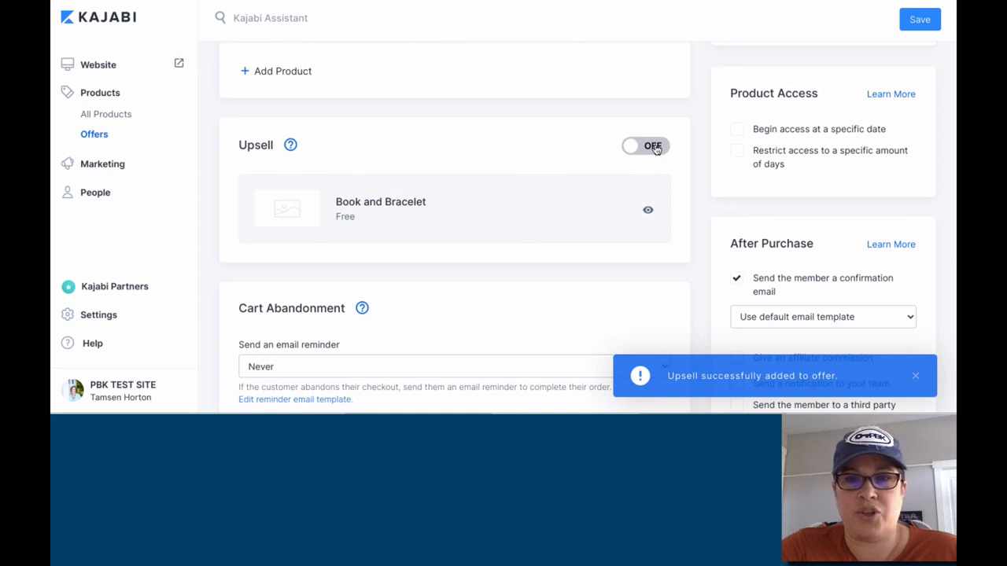
{"action": "left_click", "coordinate": [645, 145]}
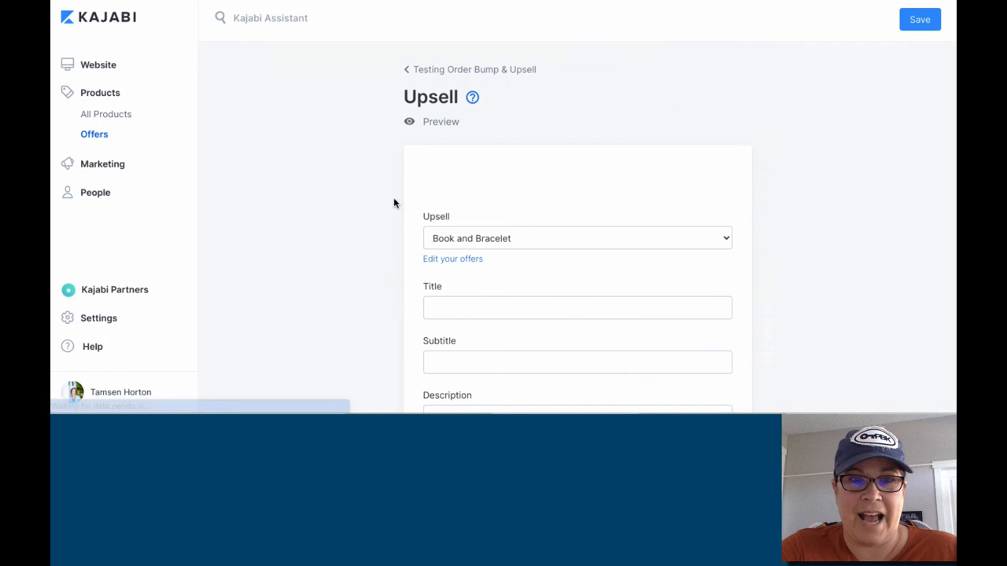
Switch the upsell on
{"action": "scroll", "scroll_direction": "down", "scroll_amount": 3}
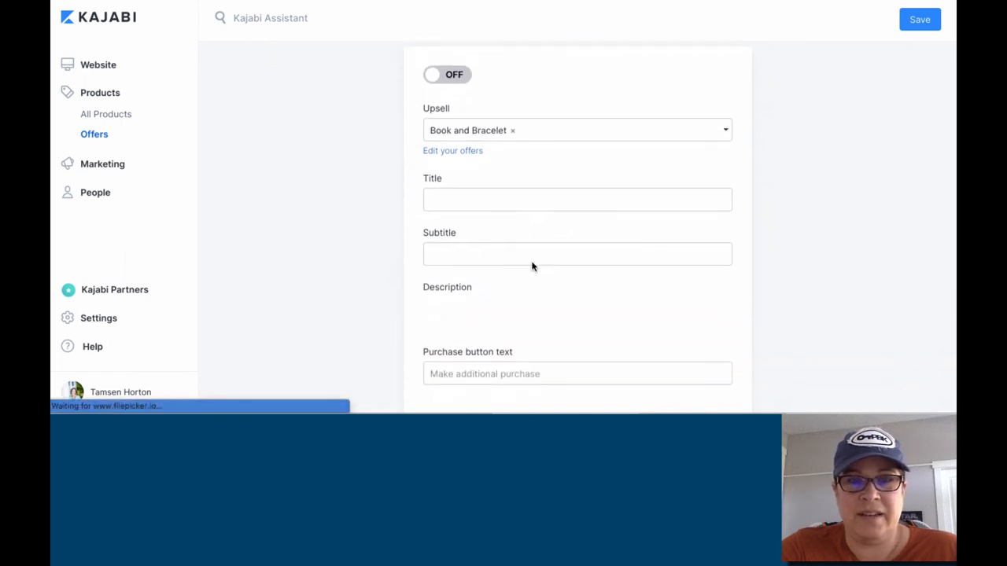
{"action": "scroll", "scroll_direction": "down", "scroll_amount": 3}
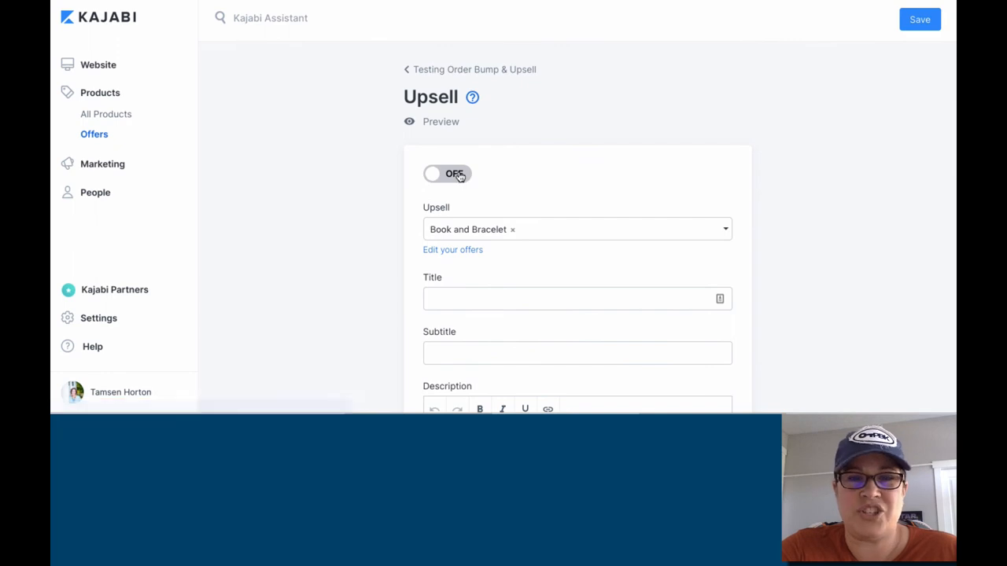
{"action": "left_click", "coordinate": [447, 174]}
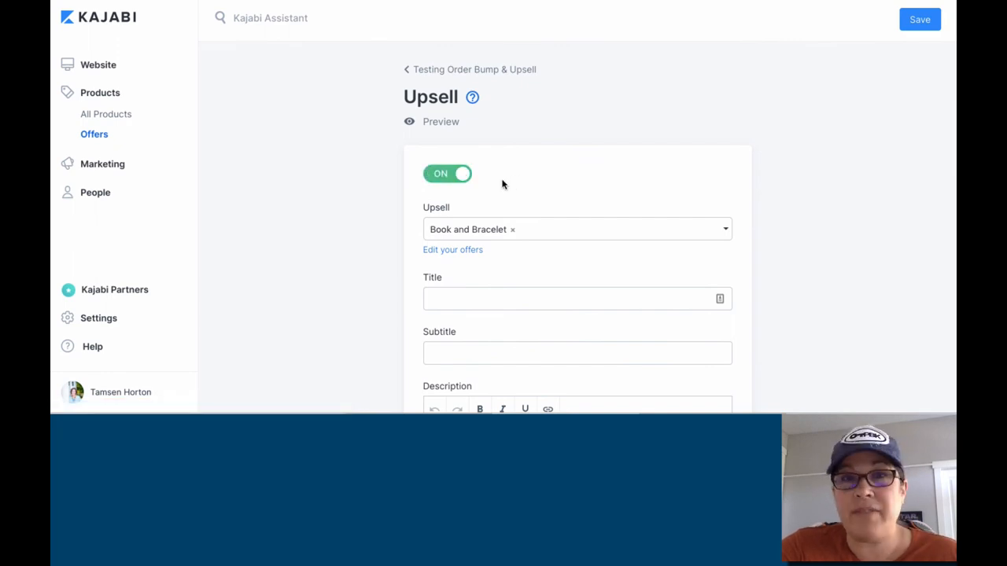
{"action": "scroll", "scroll_direction": "down", "scroll_amount": 3}
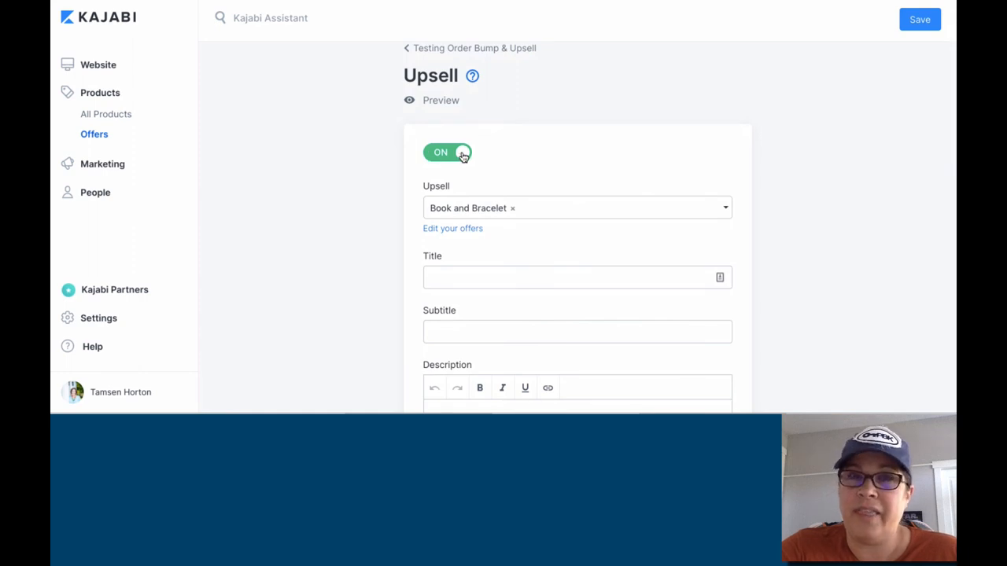
{"action": "scroll", "scroll_direction": "down", "scroll_amount": 3}
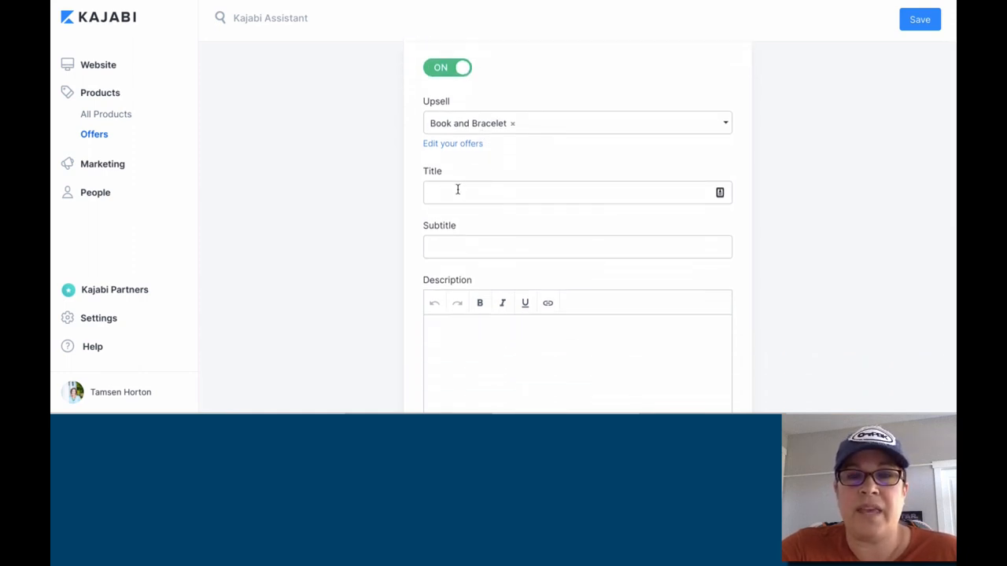
Set title and subtitle BONUS, a placeholder description, and button text BUY THIS NOW
{"action": "type", "text": "ADD"}
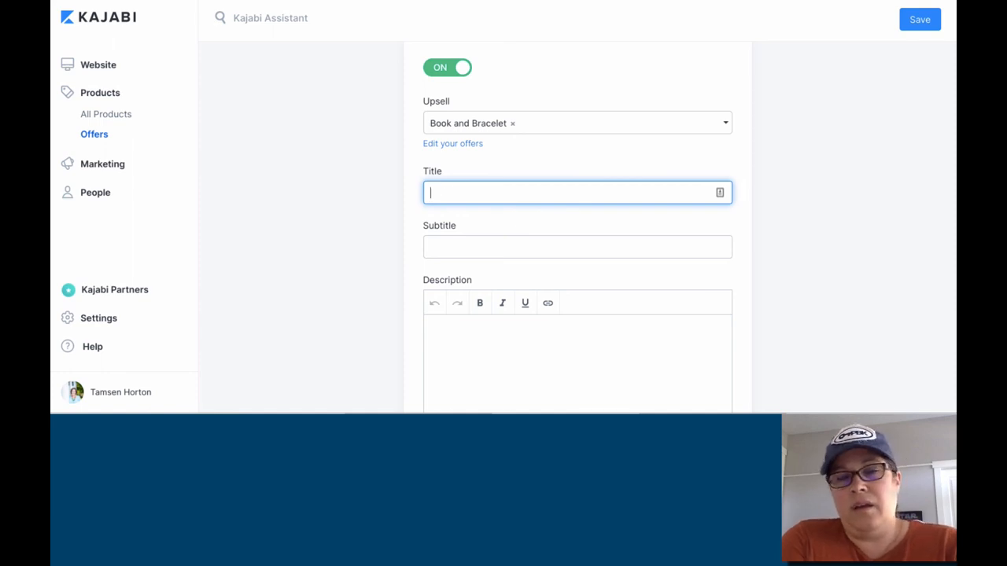
{"action": "type", "text": "BONUS"}
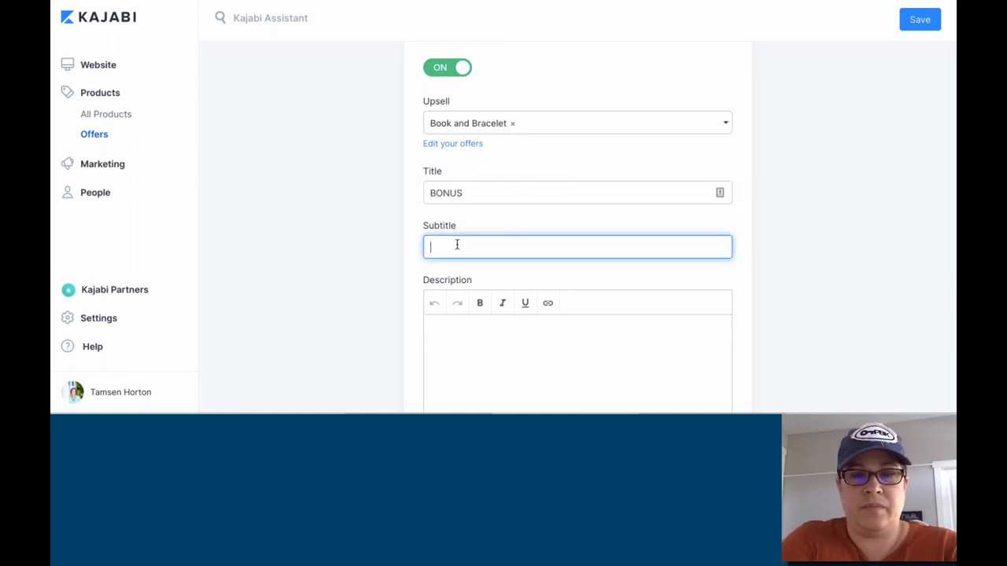
{"action": "type", "text": "BONUS"}
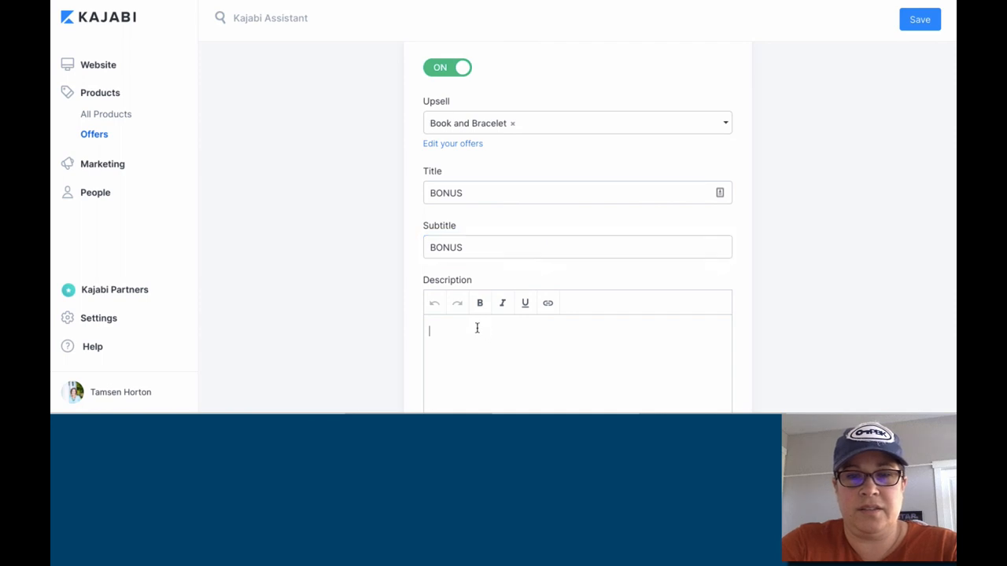
{"action": "type", "text": "PUT IN MORE INFORMATION HERE"}
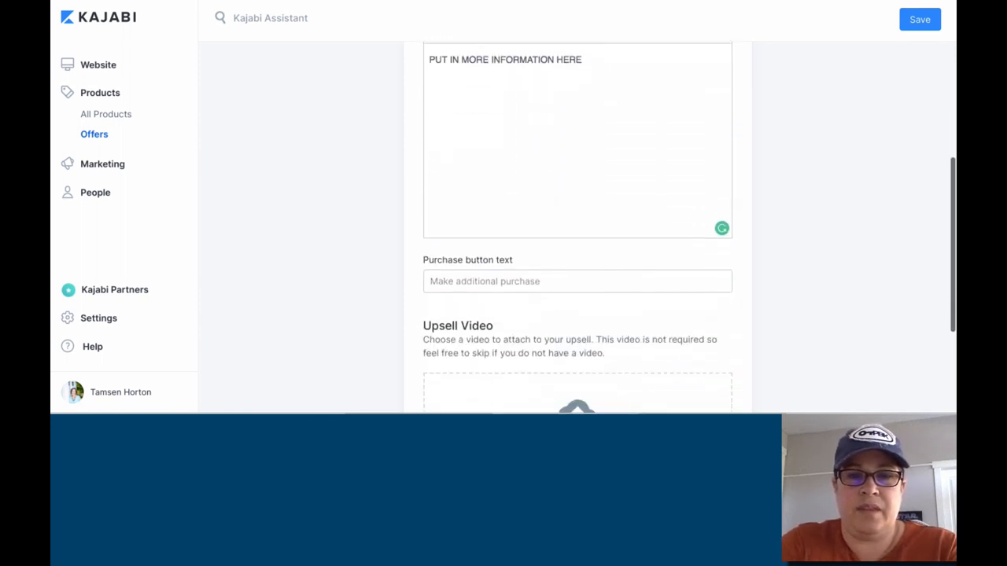
{"action": "type", "text": "BUY THIS NOW"}
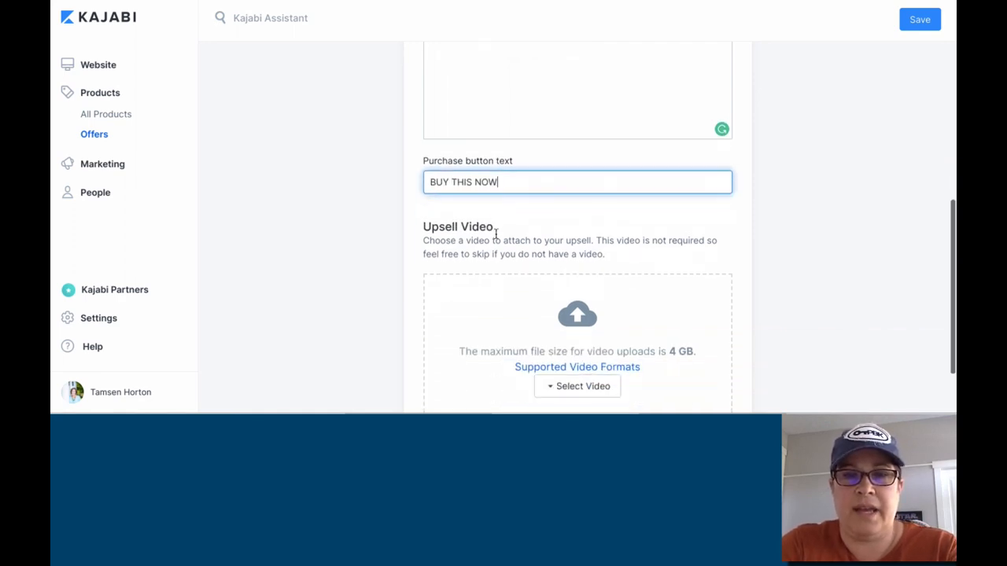
{"action": "scroll", "scroll_direction": "down", "scroll_amount": 3}
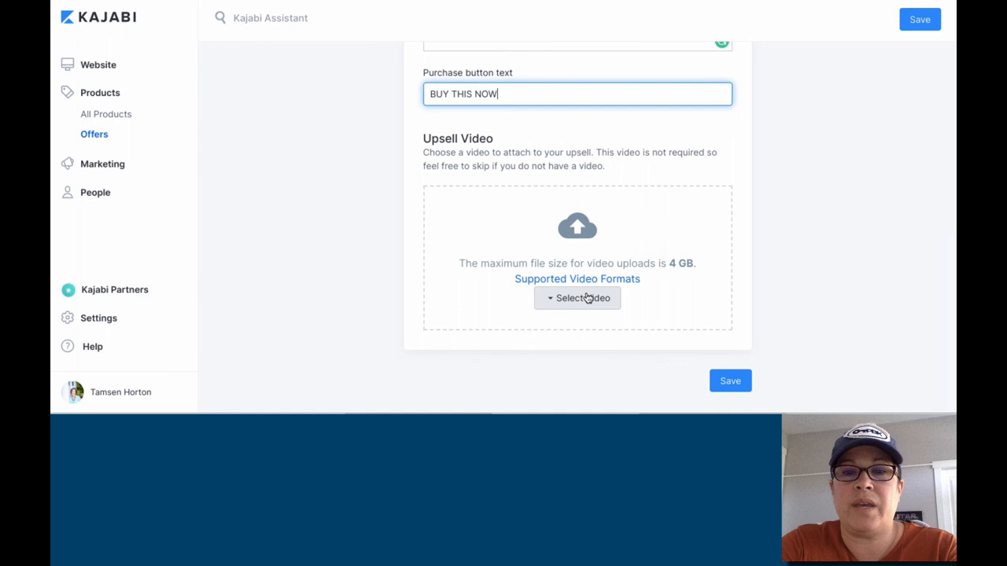
{"action": "mouse_move", "coordinate": [583, 298]}
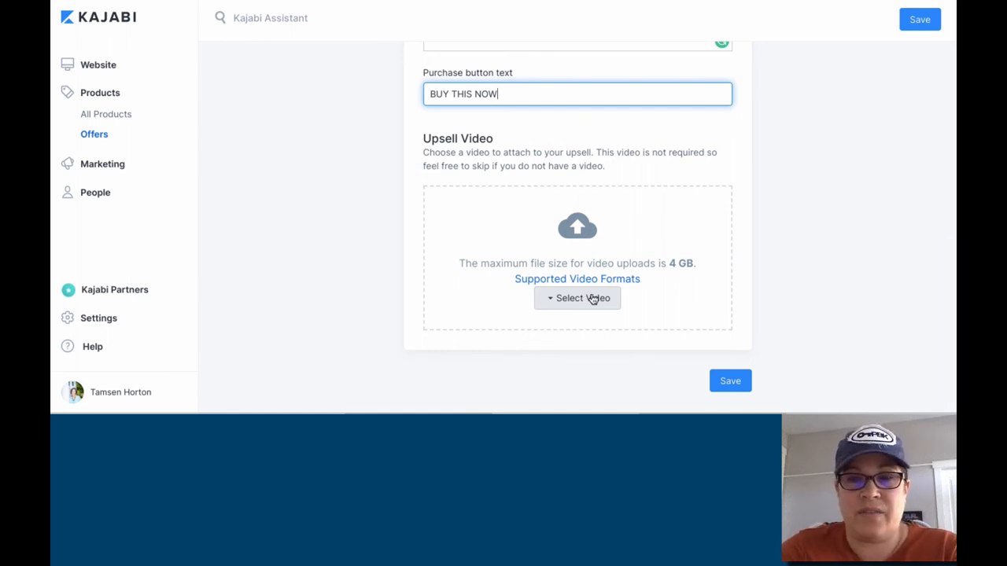
Upload the Pages export theme .mp4 from Downloads as the upsell video
{"action": "left_click", "coordinate": [577, 298]}
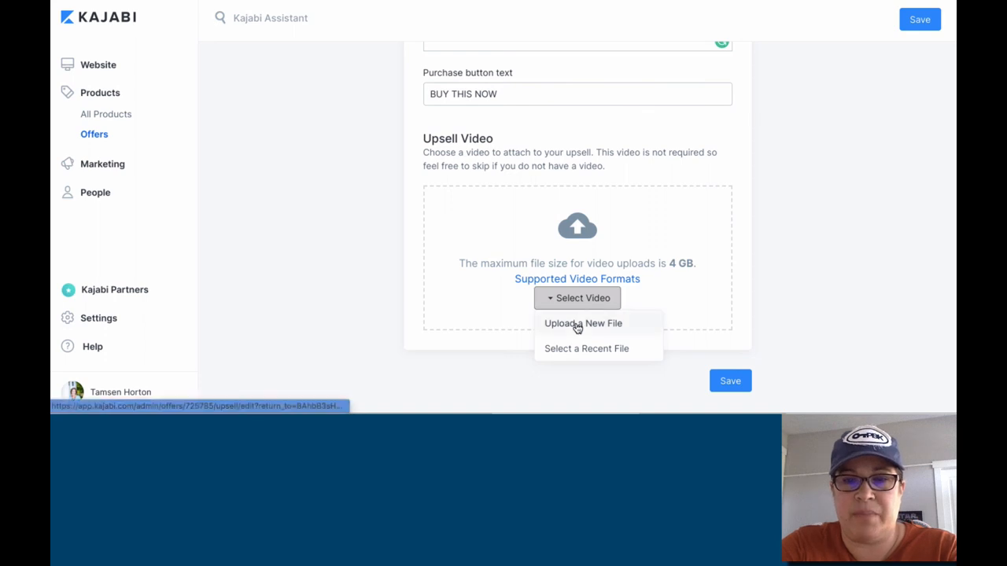
{"action": "left_click", "coordinate": [582, 323]}
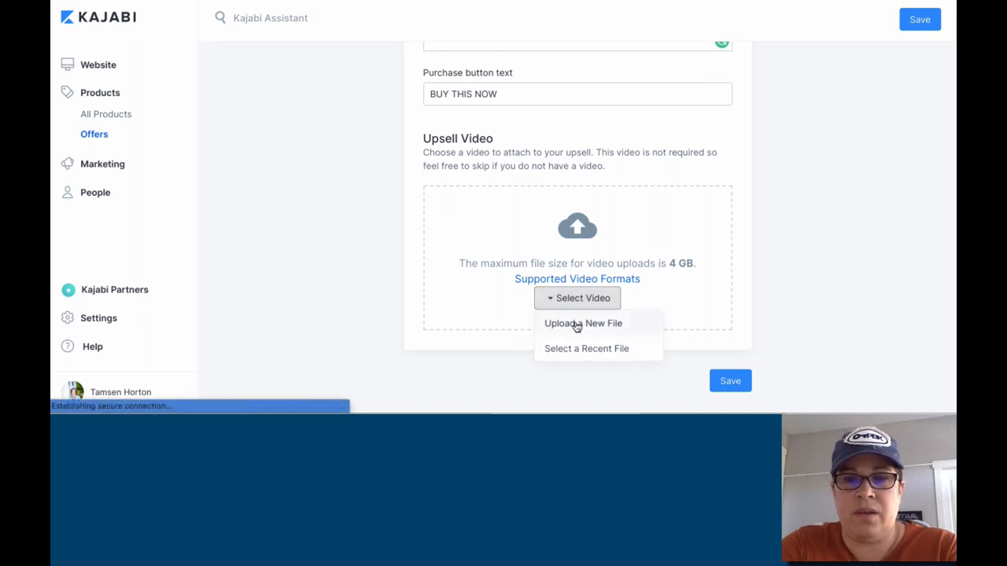
{"action": "left_click", "coordinate": [583, 323]}
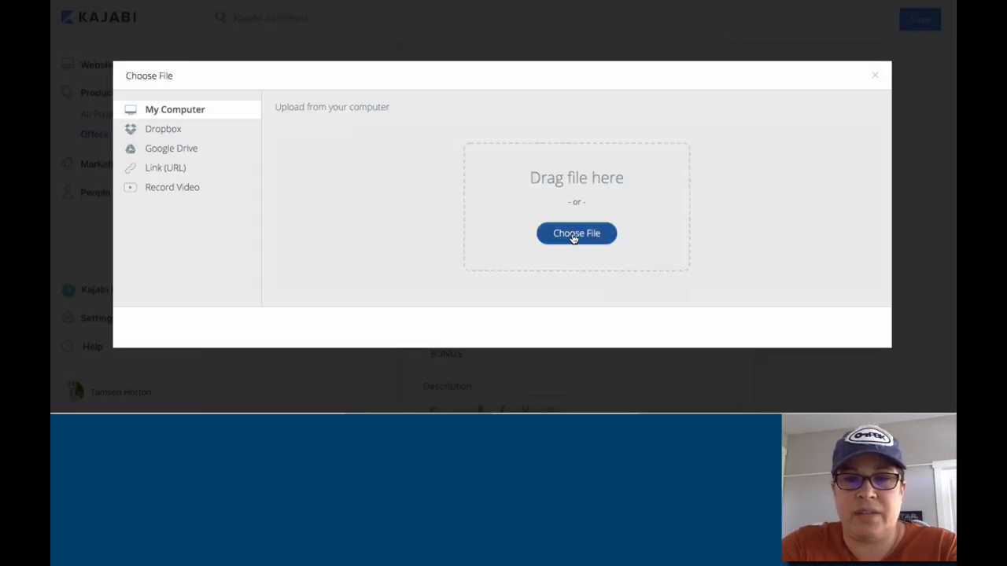
{"action": "left_click", "coordinate": [576, 233]}
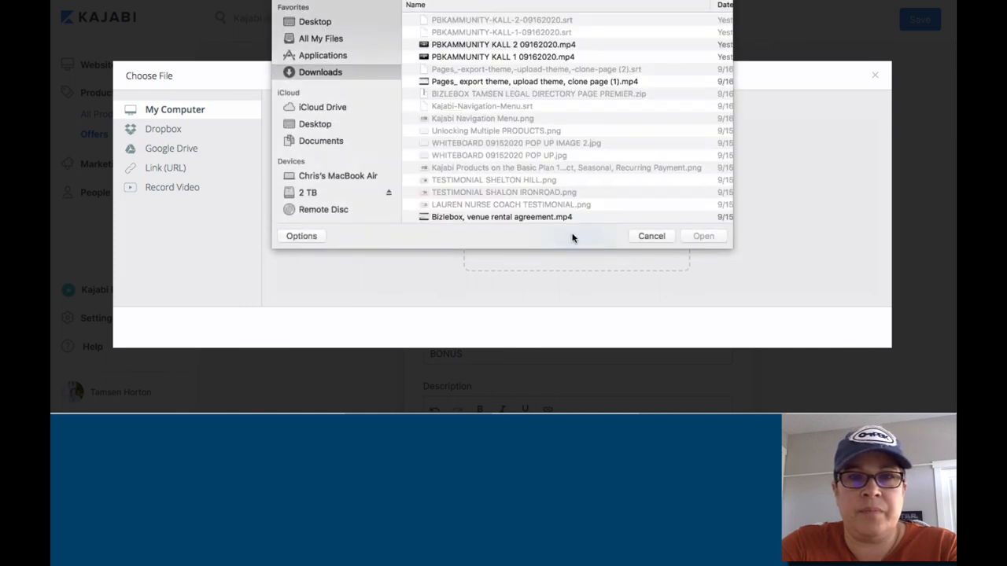
{"action": "left_click", "coordinate": [535, 81]}
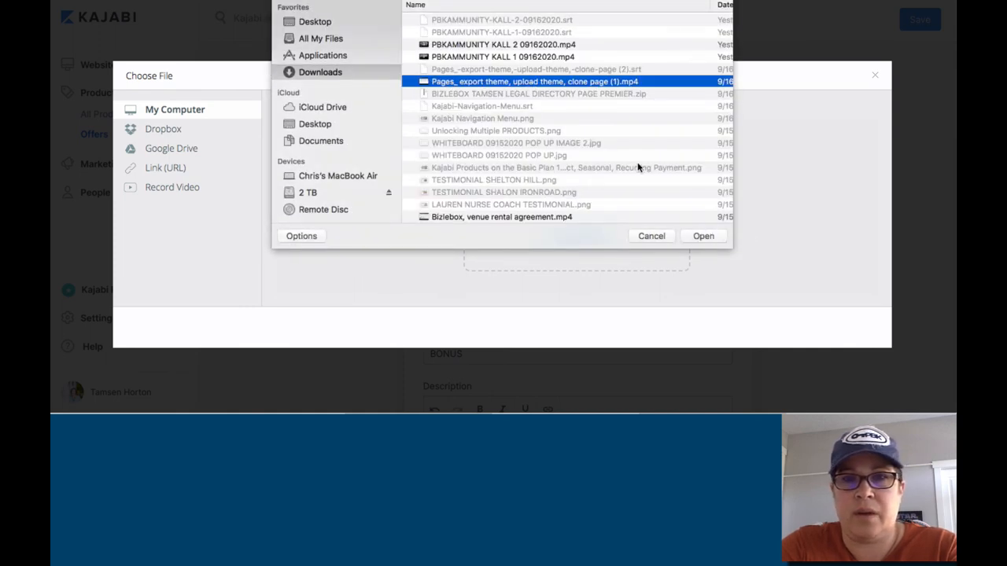
{"action": "left_click", "coordinate": [702, 236]}
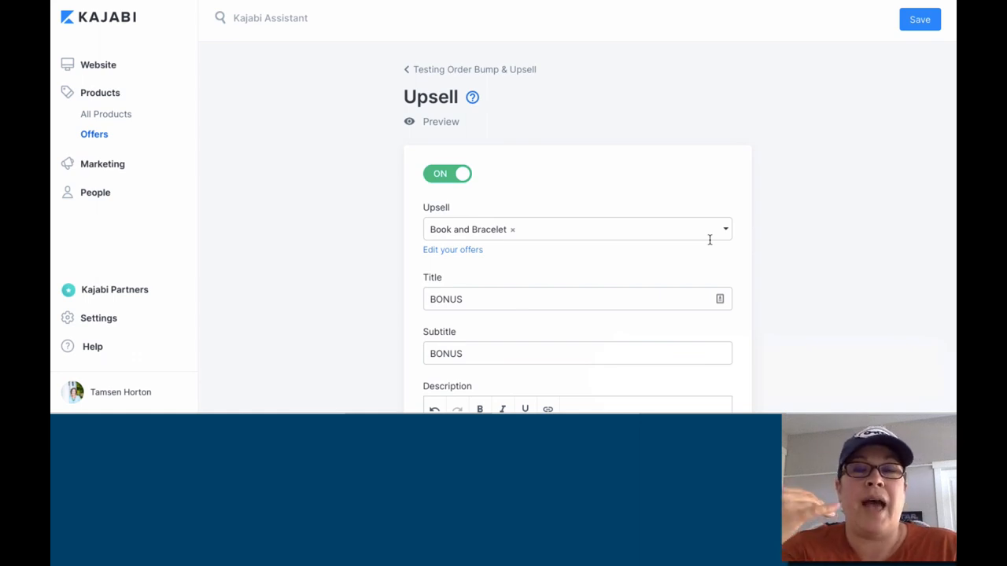
{"action": "mouse_move", "coordinate": [755, 256]}
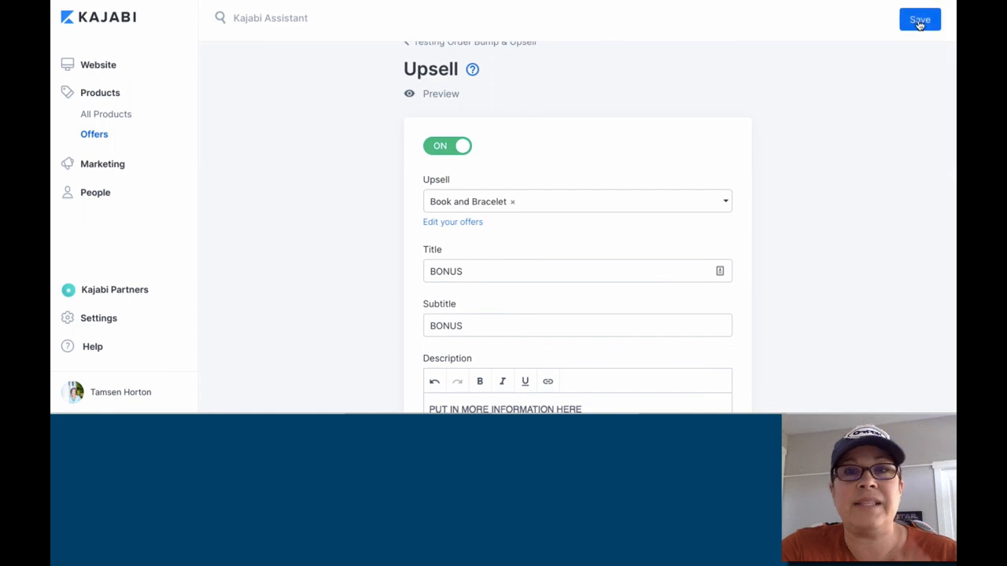
Save the upsell settings and reopen the Book and Bracelet upsell
{"action": "left_click", "coordinate": [918, 19]}
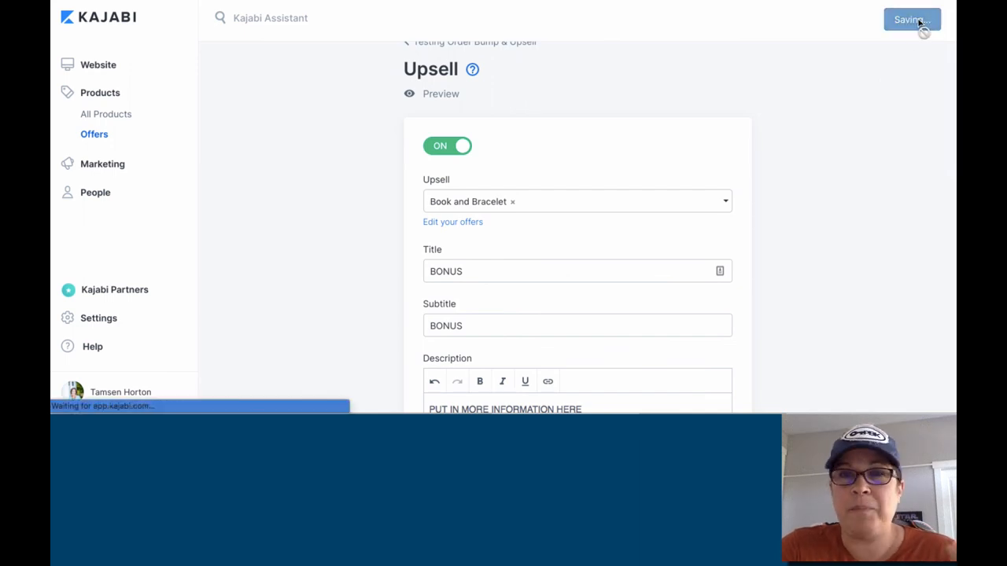
{"action": "left_click", "coordinate": [910, 19]}
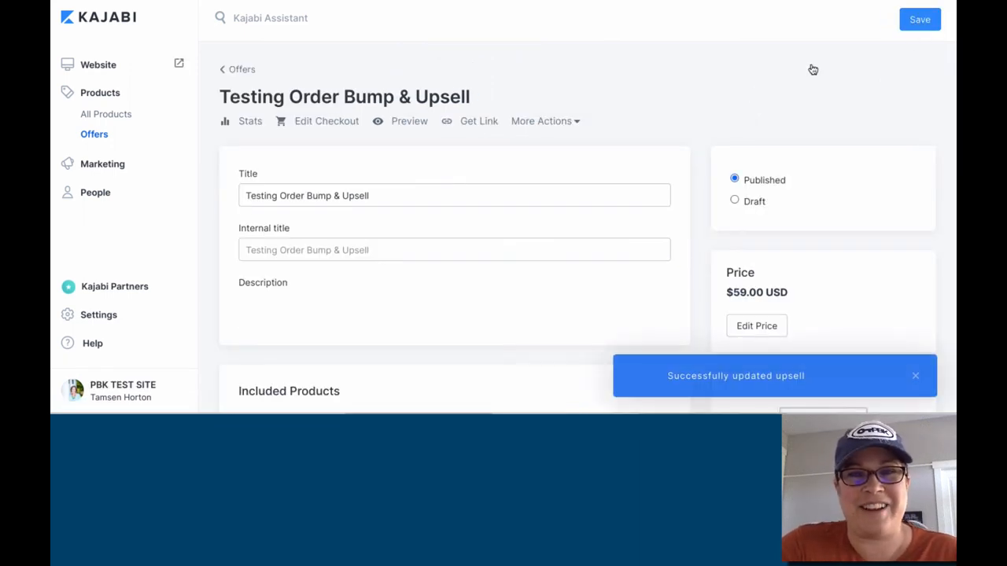
{"action": "mouse_move", "coordinate": [533, 178]}
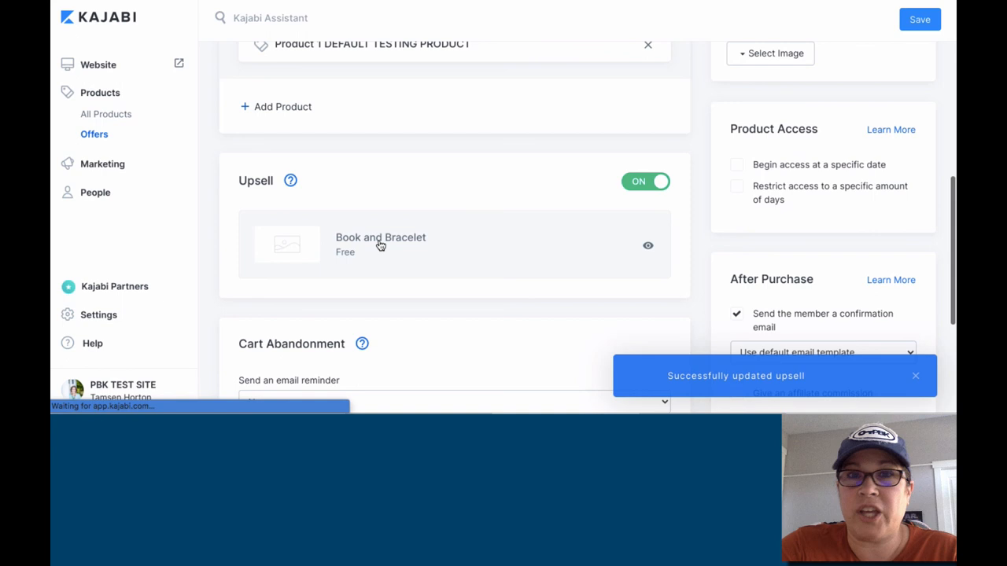
{"action": "left_click", "coordinate": [380, 244]}
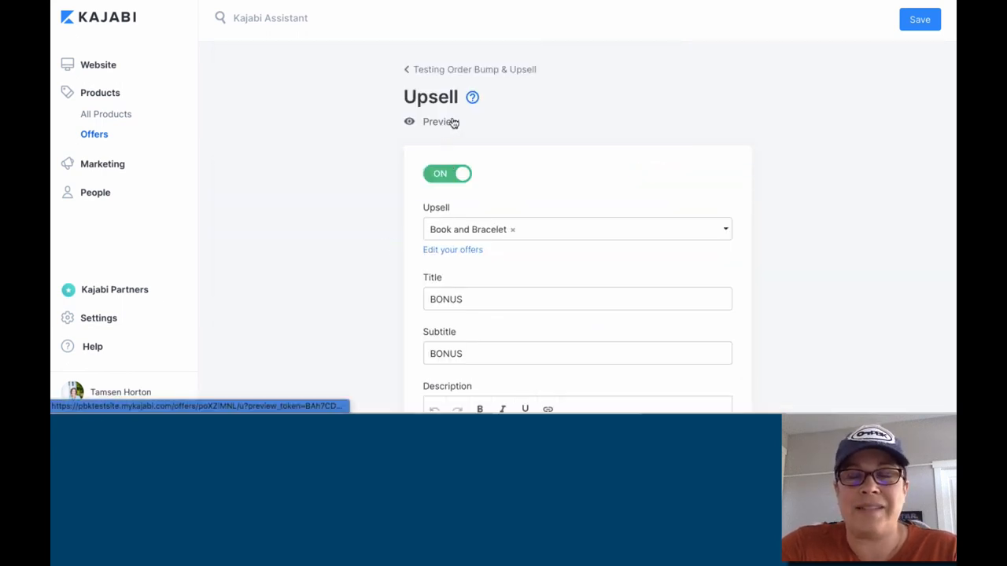
Preview the upsell page and scroll down to the playable 5:01 upsell video
{"action": "left_click", "coordinate": [440, 122]}
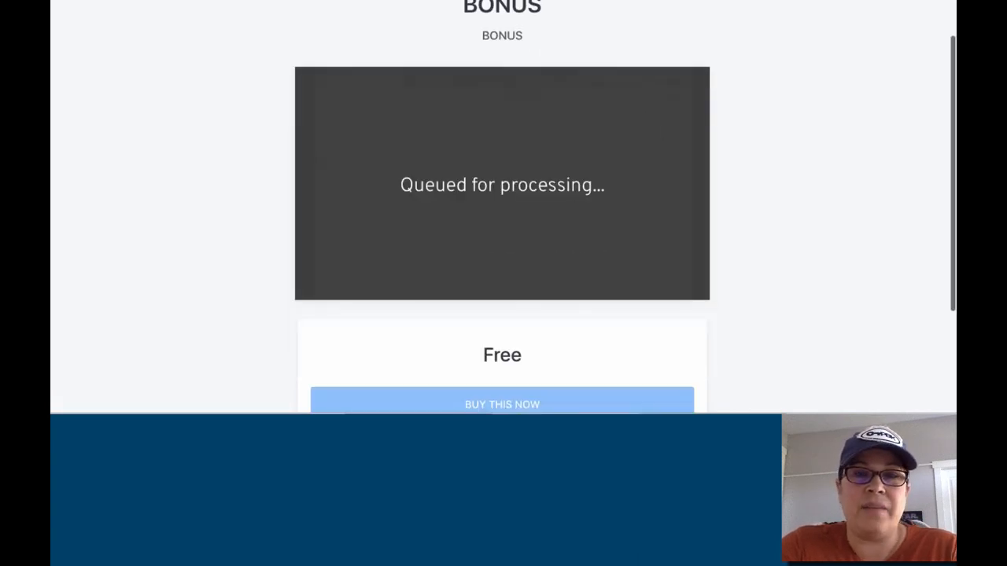
{"action": "scroll", "scroll_direction": "down", "scroll_amount": 3}
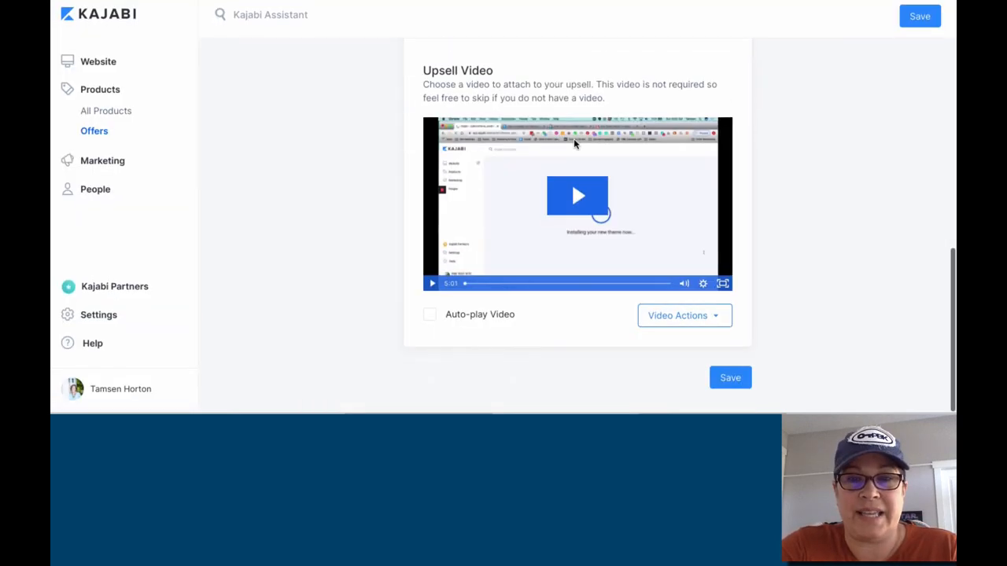
Save the upsell, then preview the $59.00 checkout with the BRENDA WEBINAR 1/3 order bump
{"action": "left_click", "coordinate": [729, 378]}
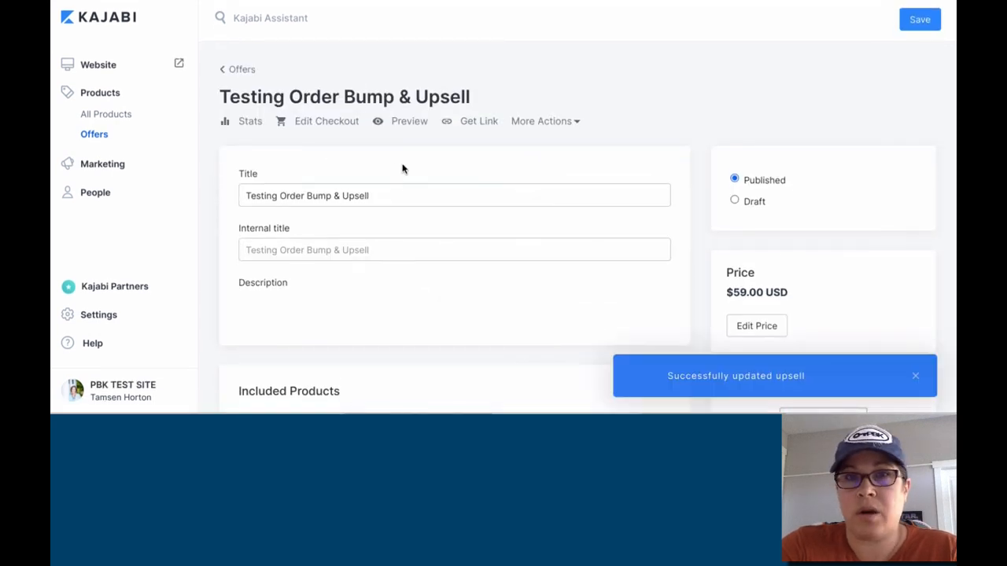
{"action": "mouse_move", "coordinate": [461, 128]}
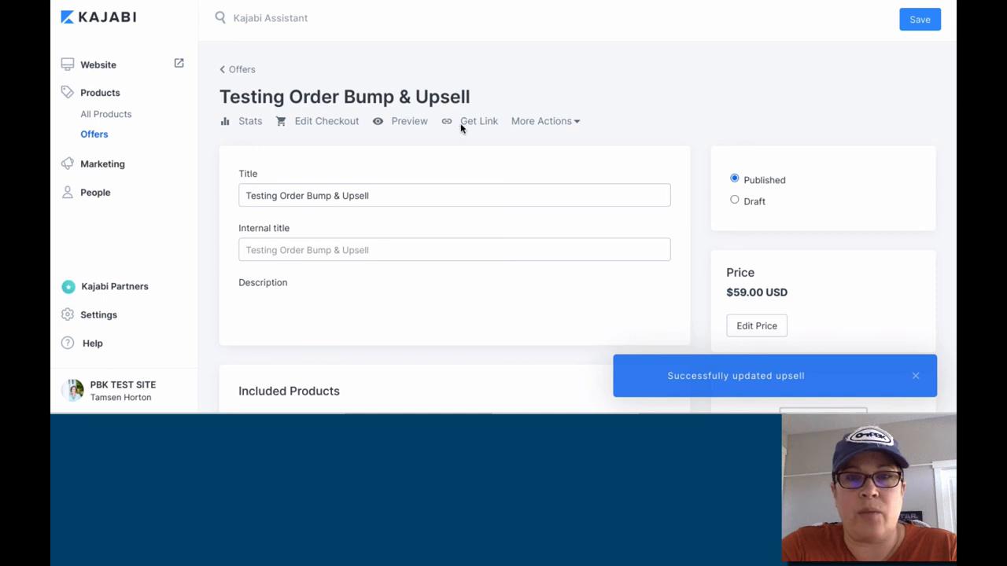
{"action": "left_click", "coordinate": [454, 315]}
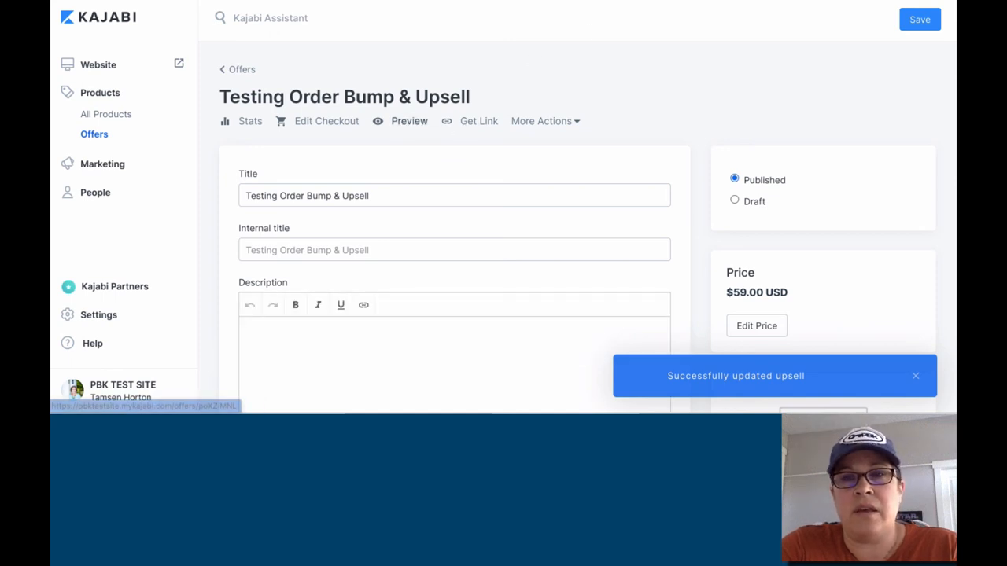
{"action": "left_click", "coordinate": [409, 120]}
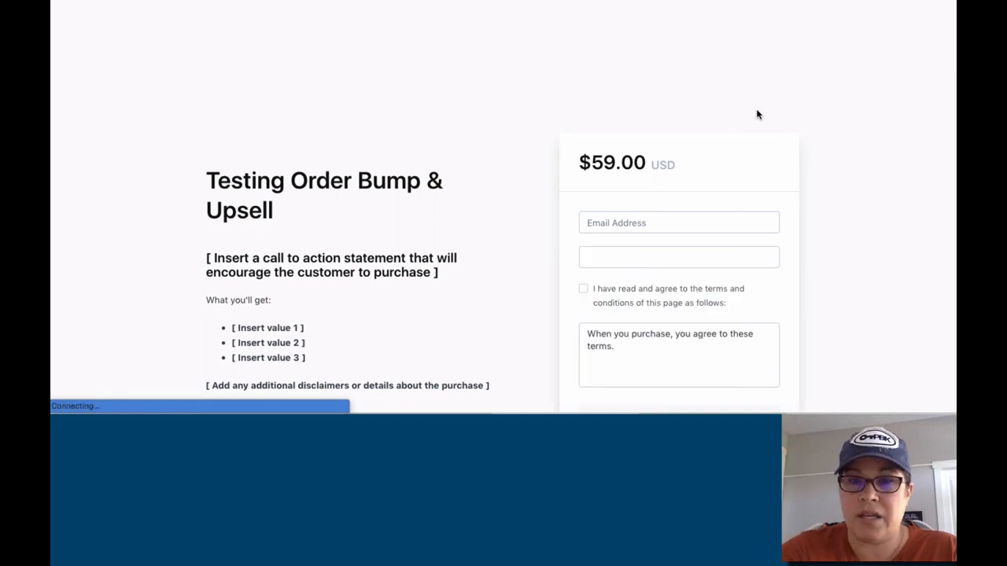
{"action": "scroll", "scroll_direction": "down", "scroll_amount": 3}
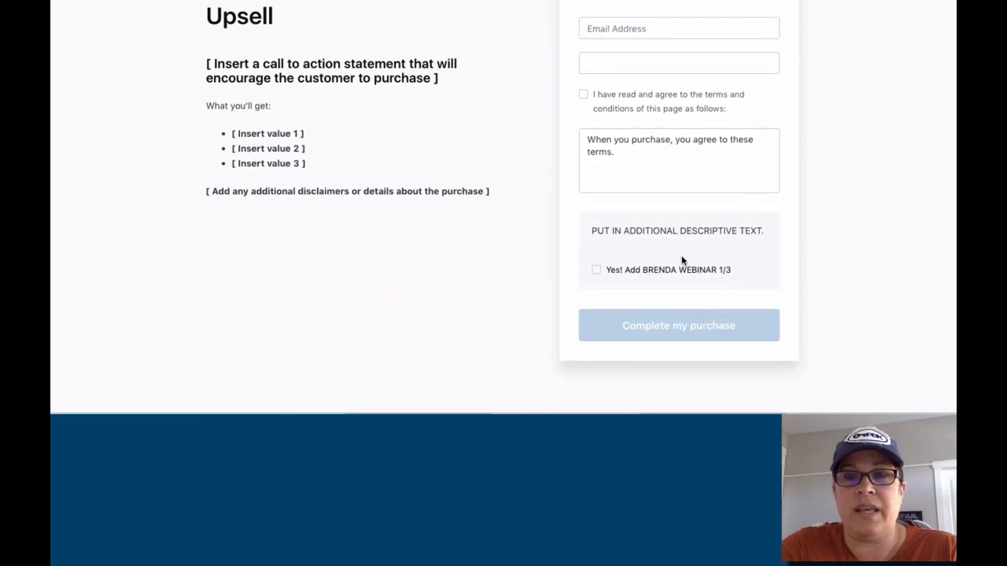